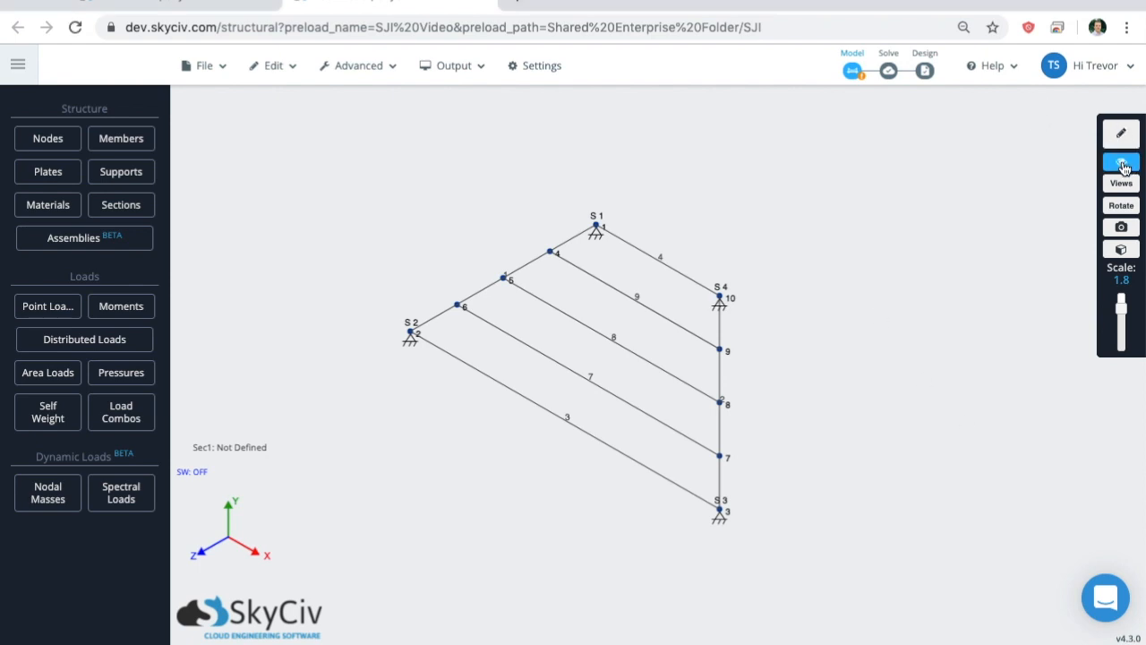
# Turn on load visibility in the model display options.
pyautogui.click(1121, 165)
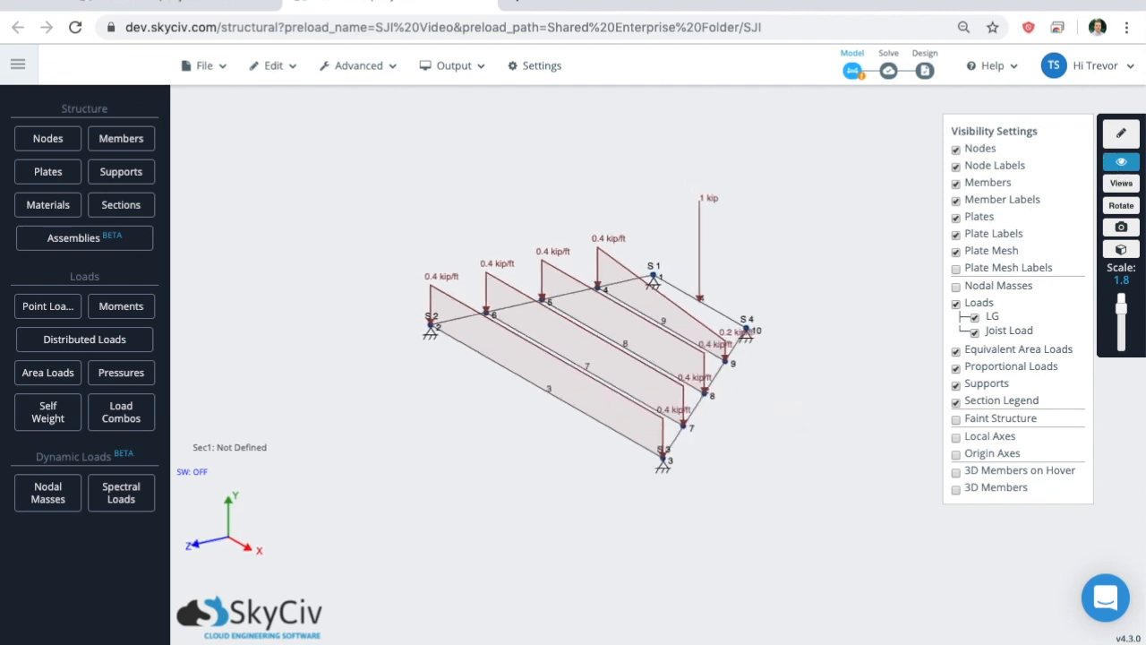
pyautogui.click(1120, 162)
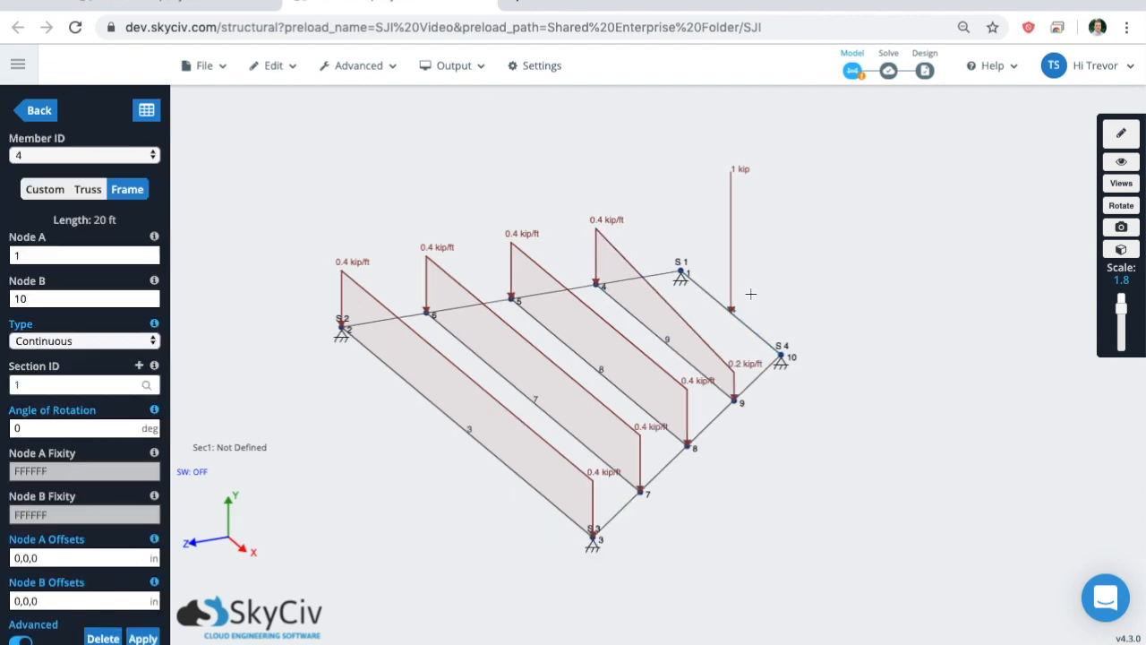
pyautogui.moveTo(784, 406)
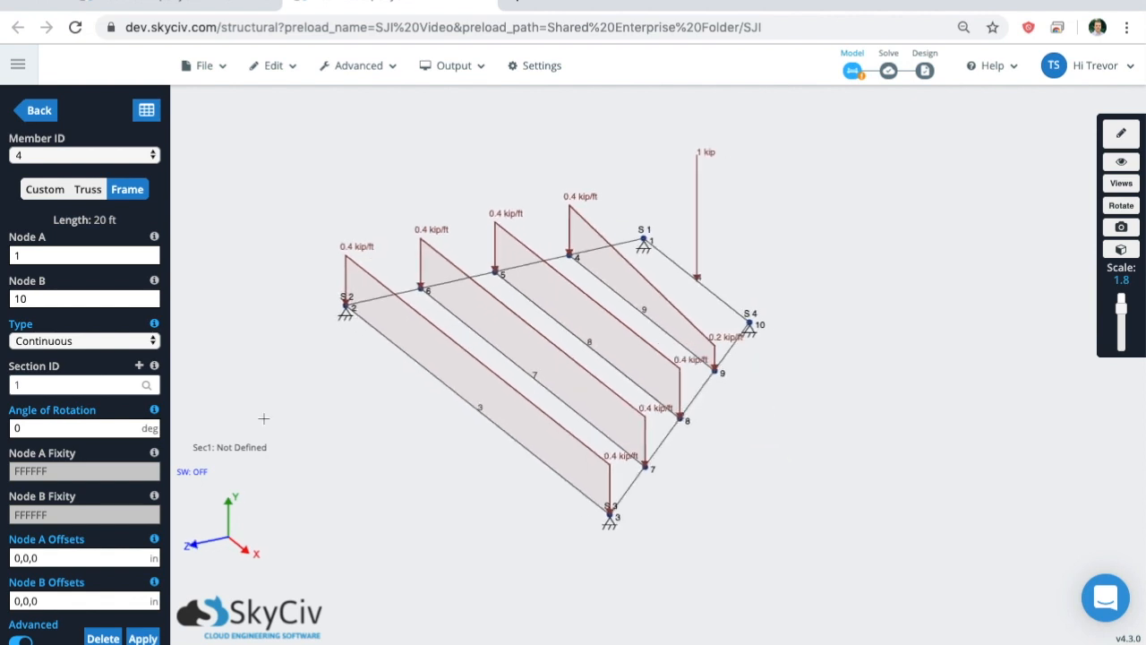
pyautogui.moveTo(273, 410)
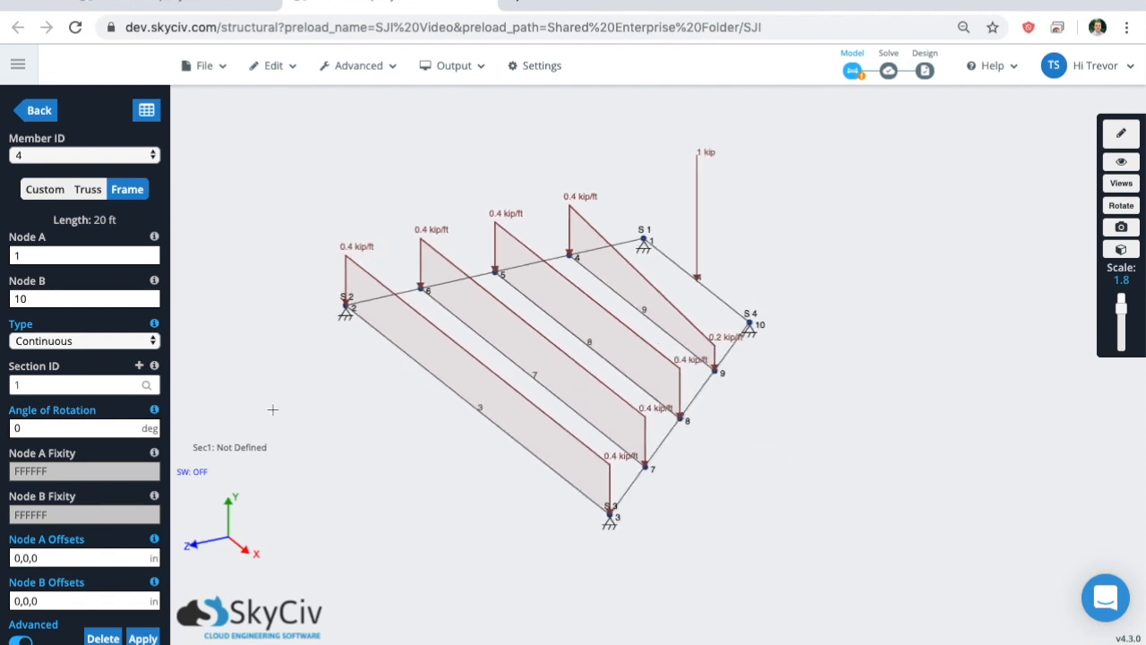
pyautogui.moveTo(303, 398)
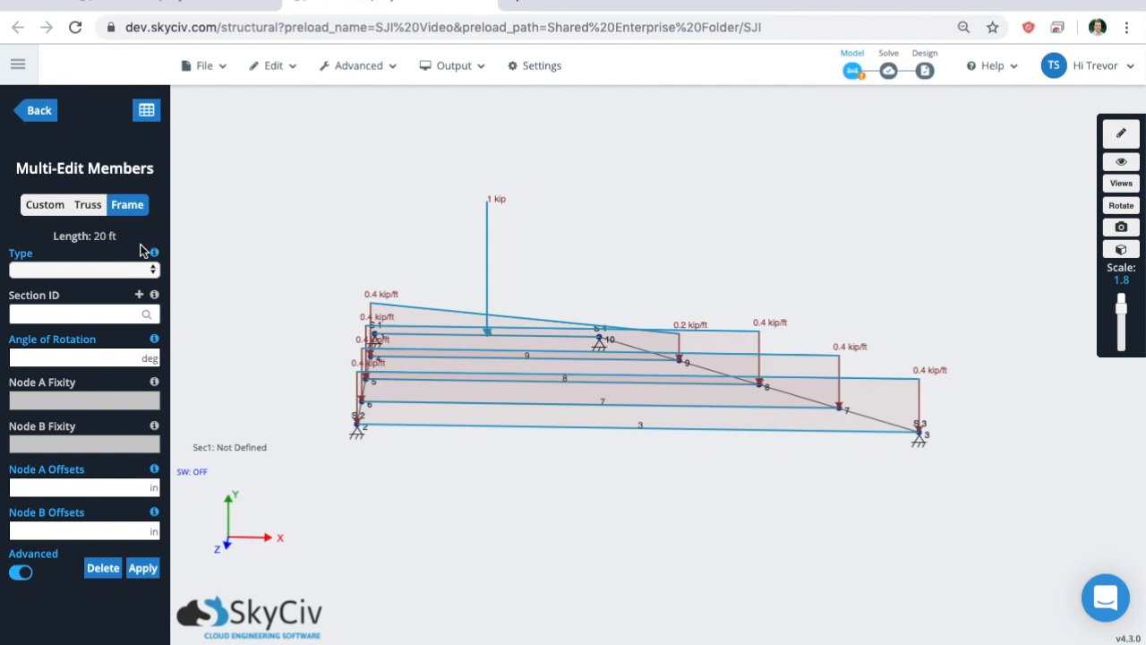
pyautogui.moveTo(143, 168)
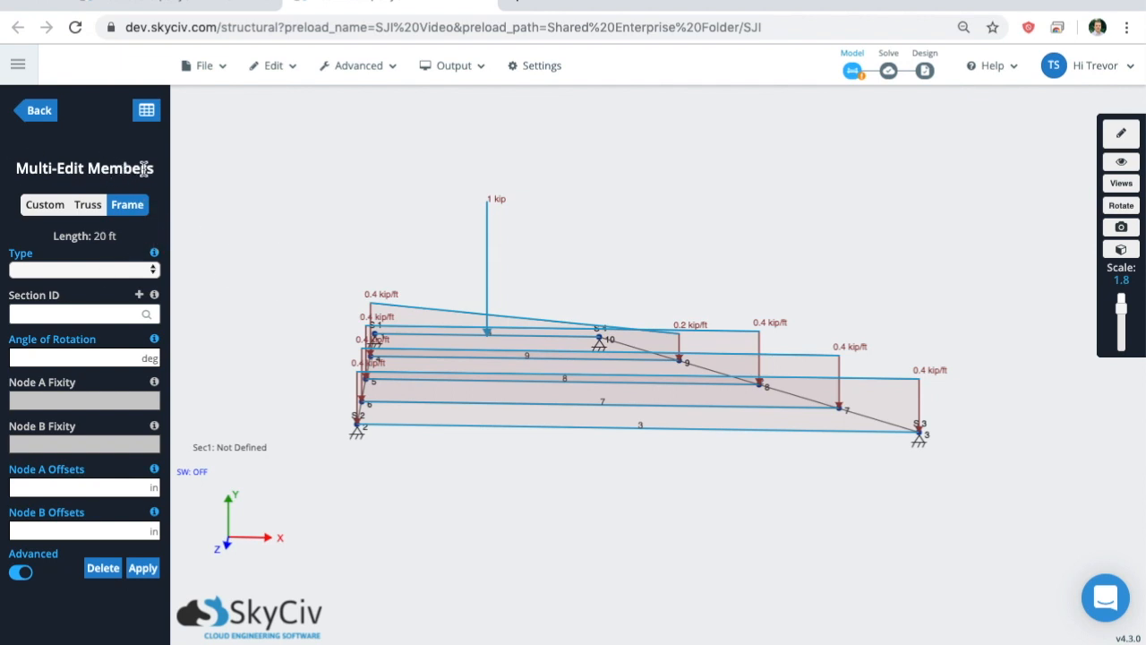
# Set the selected members' Type to Joist, apply, and confirm the change.
pyautogui.click(84, 269)
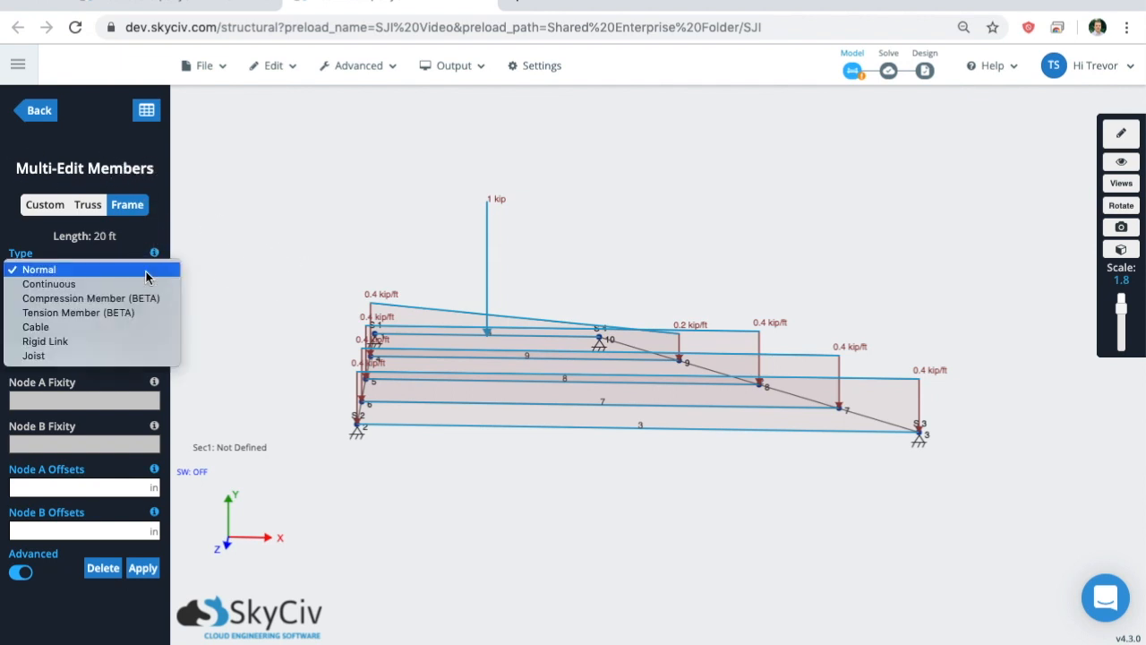
pyautogui.click(33, 355)
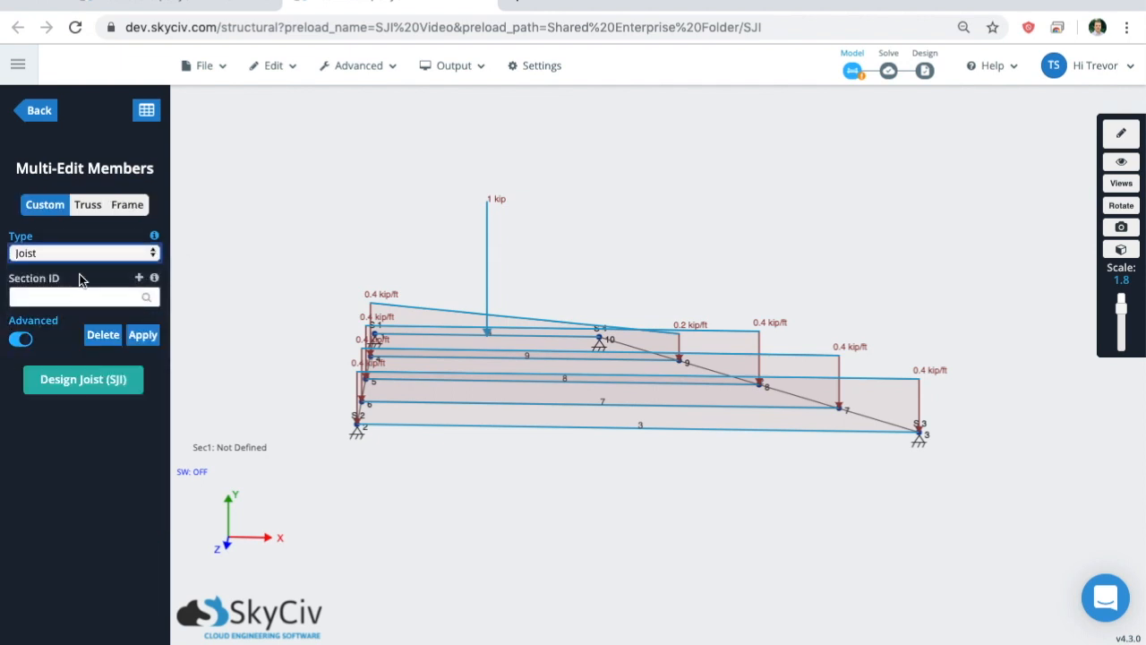
pyautogui.click(142, 335)
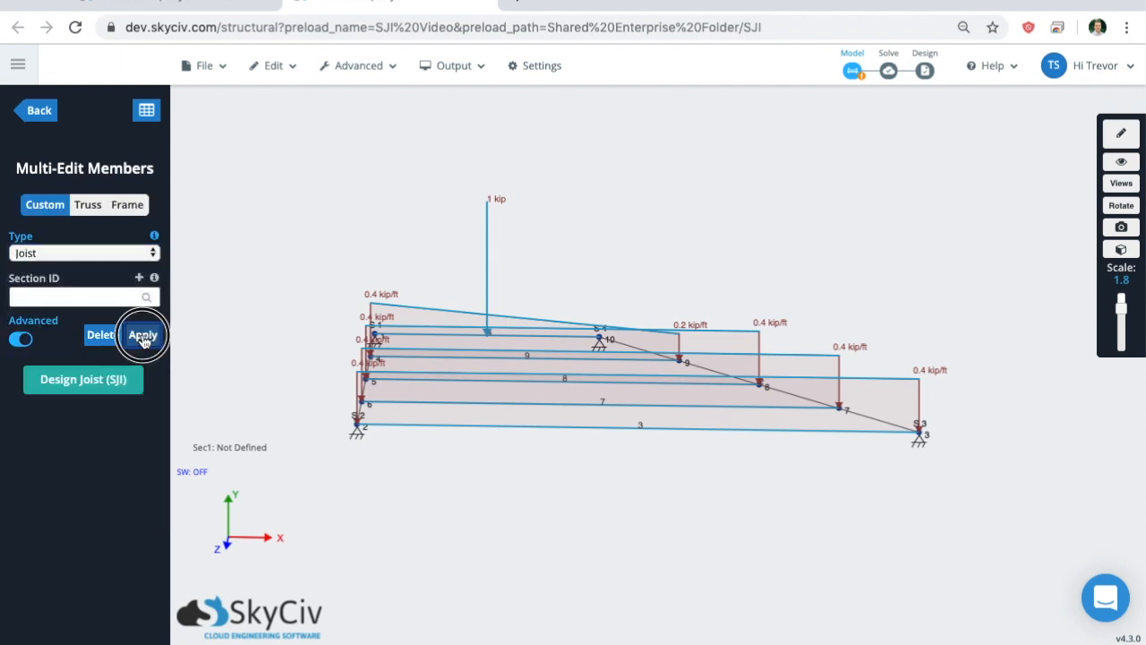
pyautogui.click(142, 335)
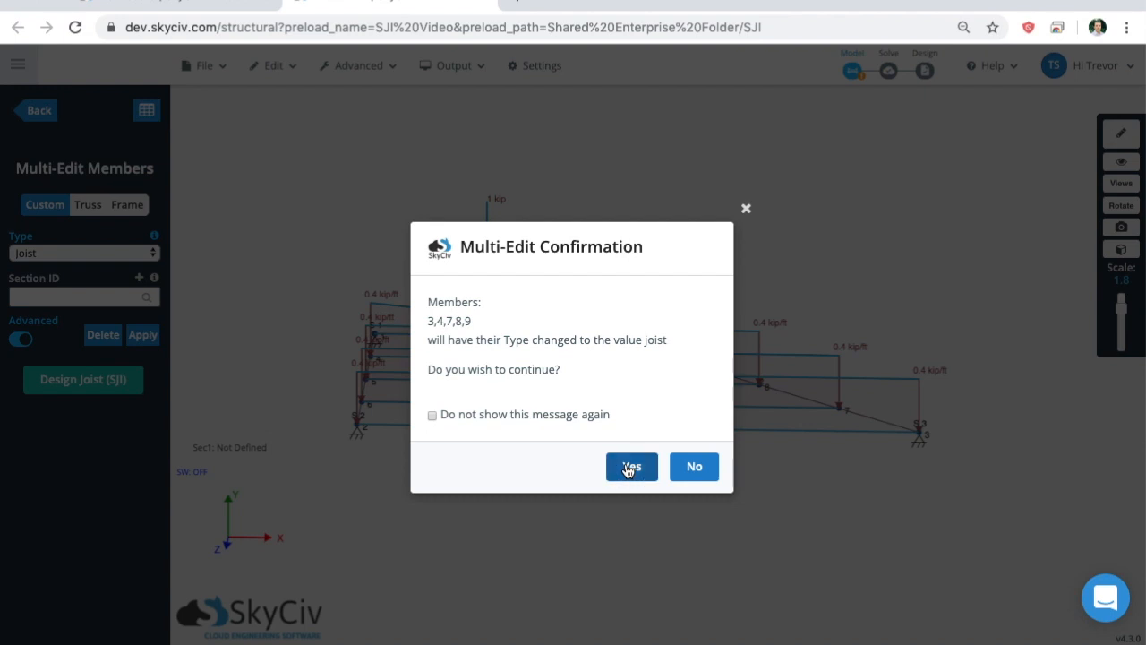
pyautogui.click(630, 465)
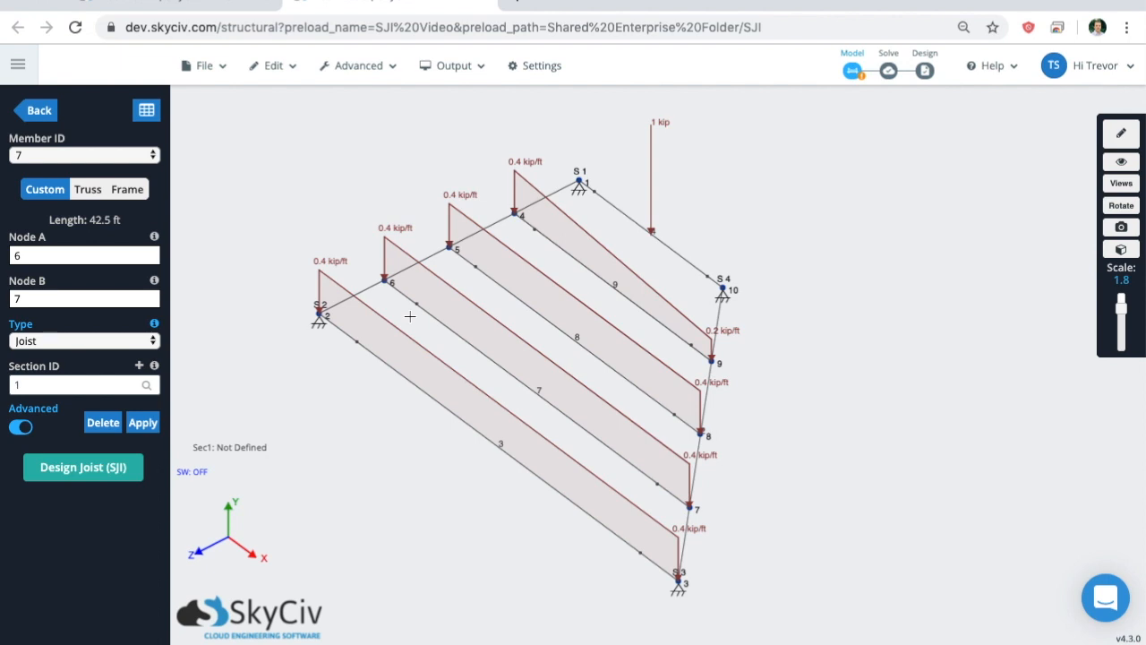
pyautogui.moveTo(388, 439)
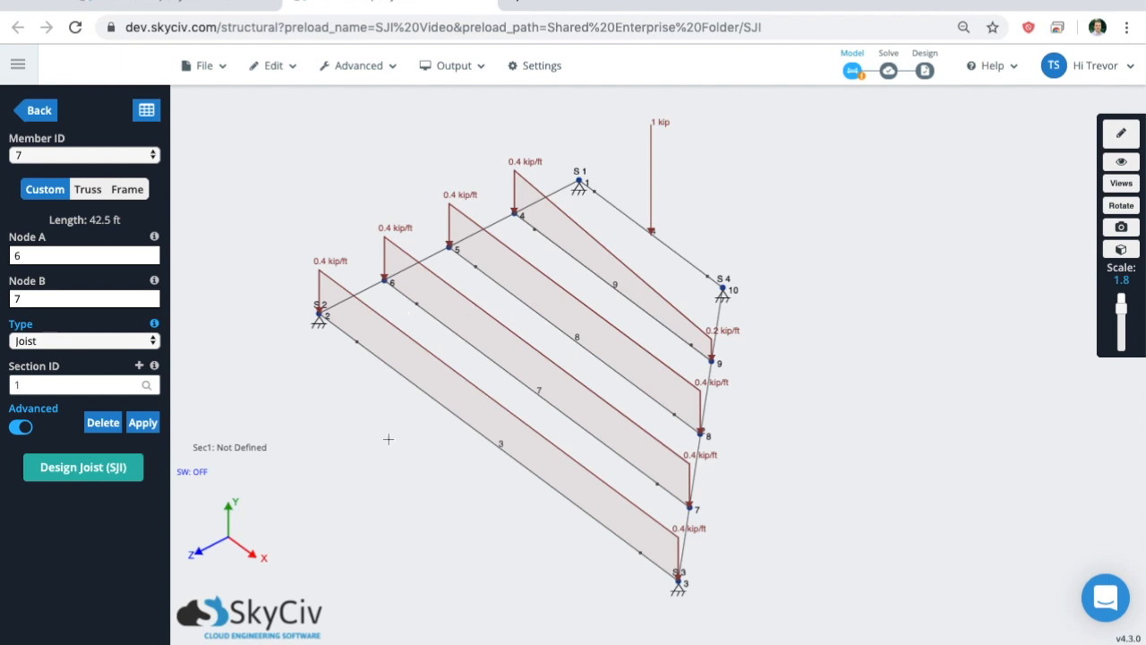
pyautogui.moveTo(491, 320)
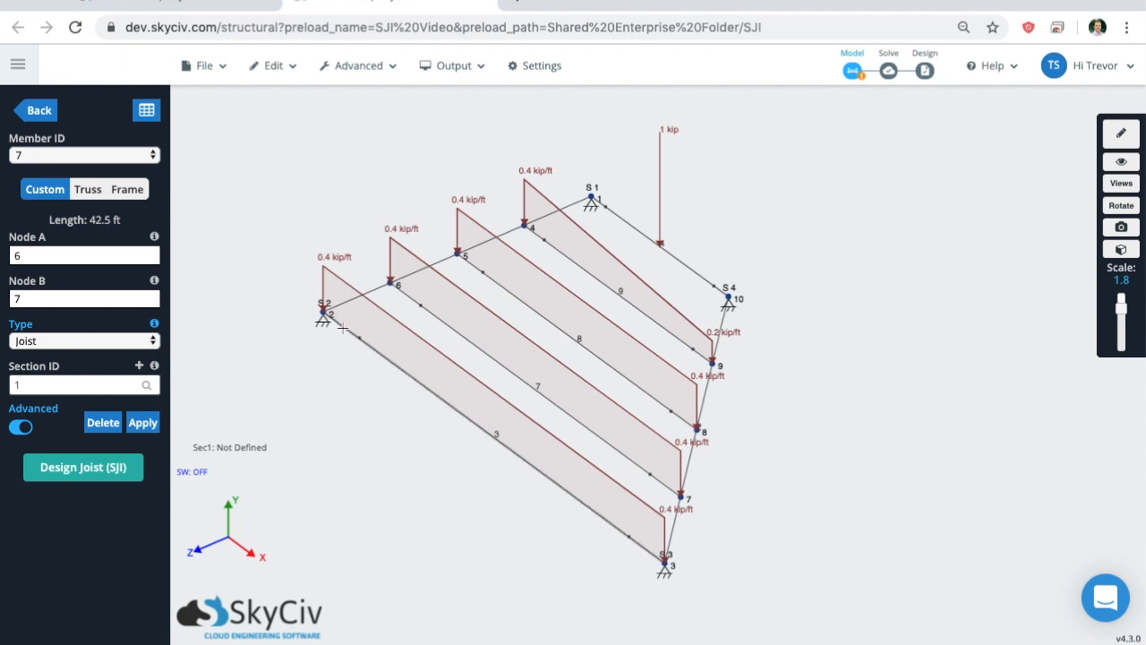
pyautogui.moveTo(605, 521)
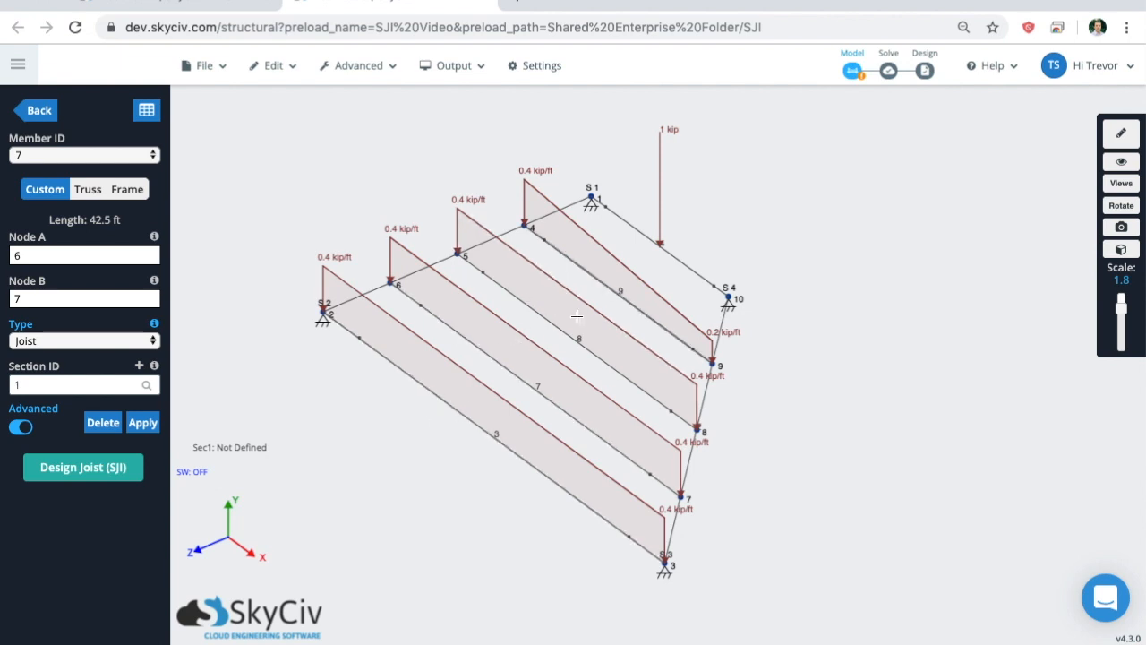
pyautogui.moveTo(418, 385)
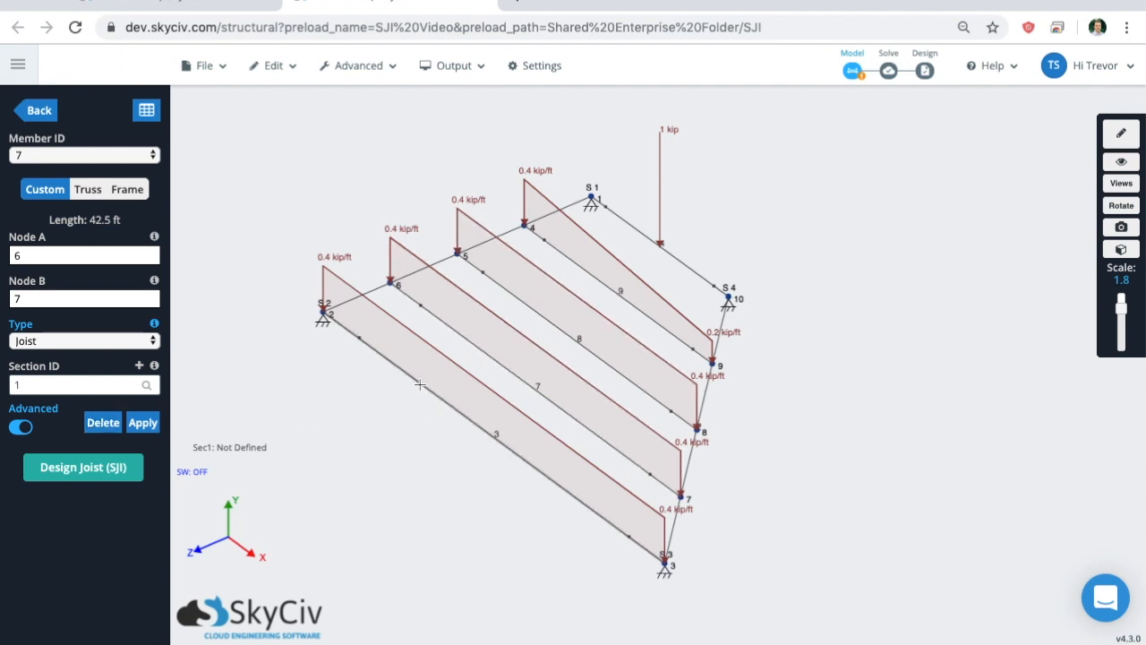
pyautogui.moveTo(349, 395)
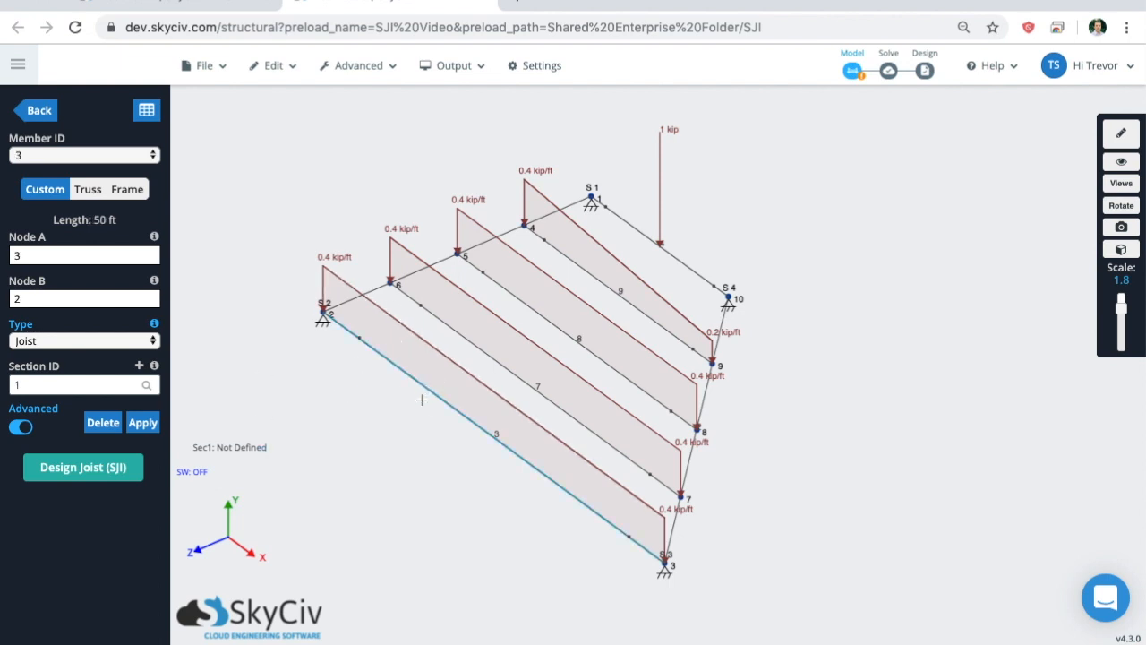
pyautogui.moveTo(125, 479)
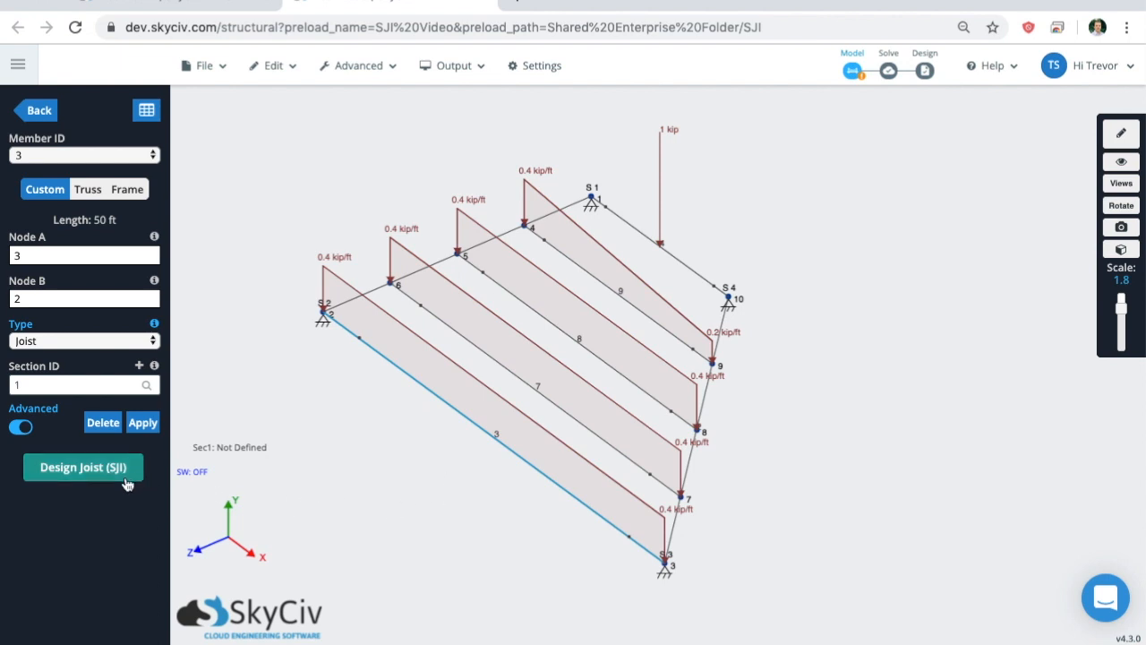
# Start the Design Joist (SJI) tool for member 3.
pyautogui.click(83, 466)
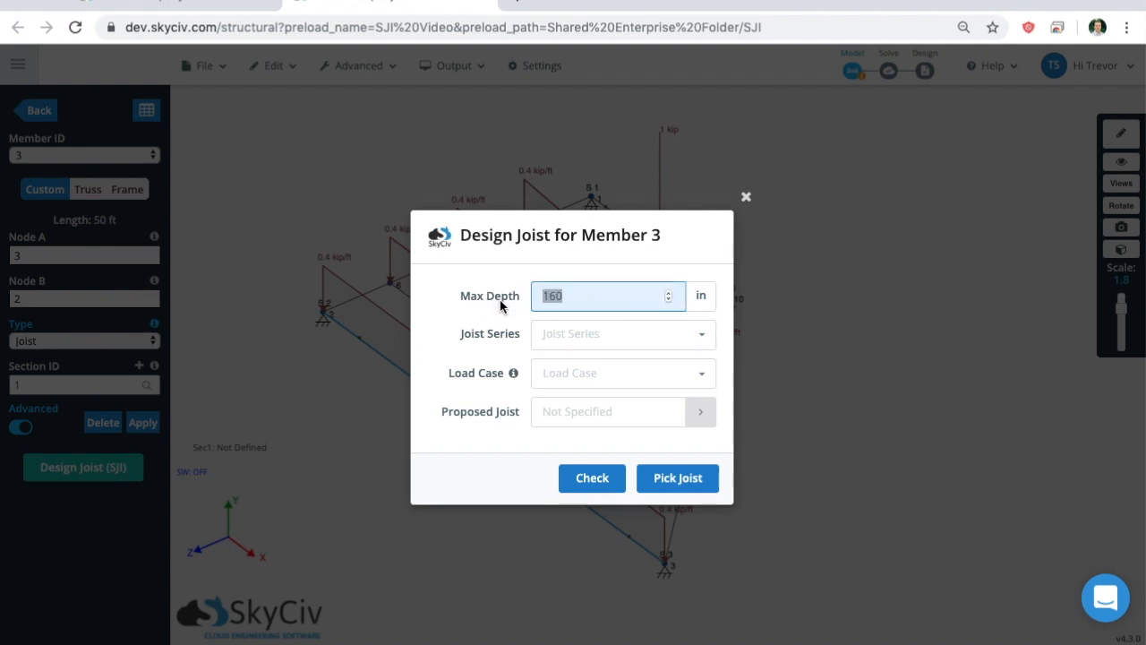
# Set member 3's joist design to 30 in max depth, K Series, LRFD Factored, proposing 28K10.
pyautogui.click(600, 296)
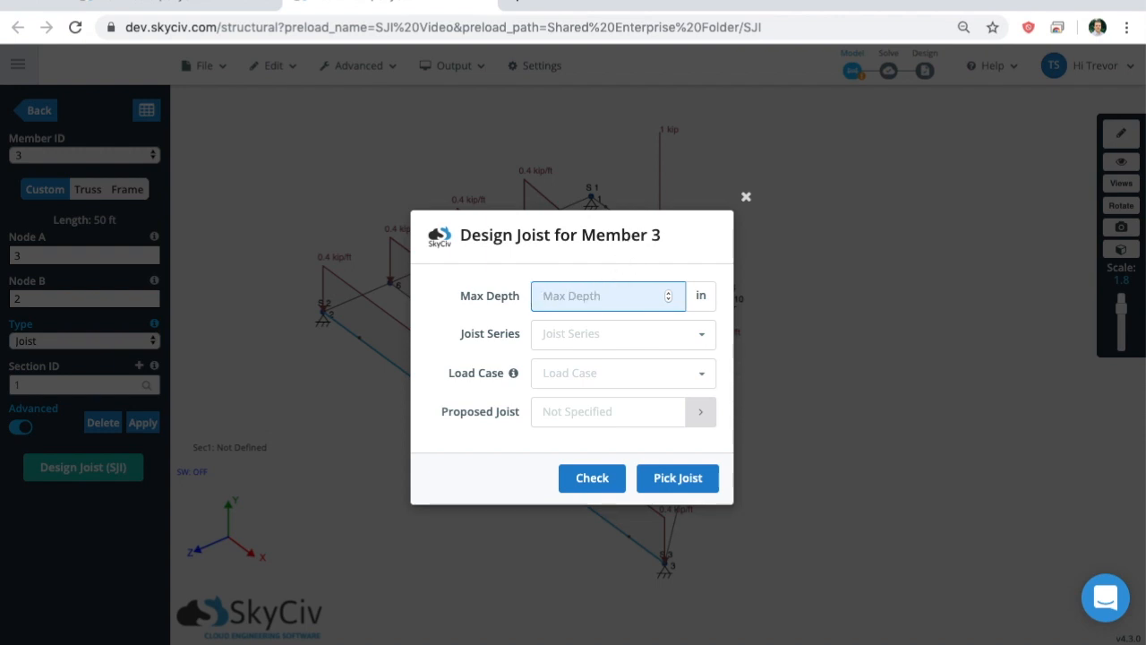
pyautogui.write('30')
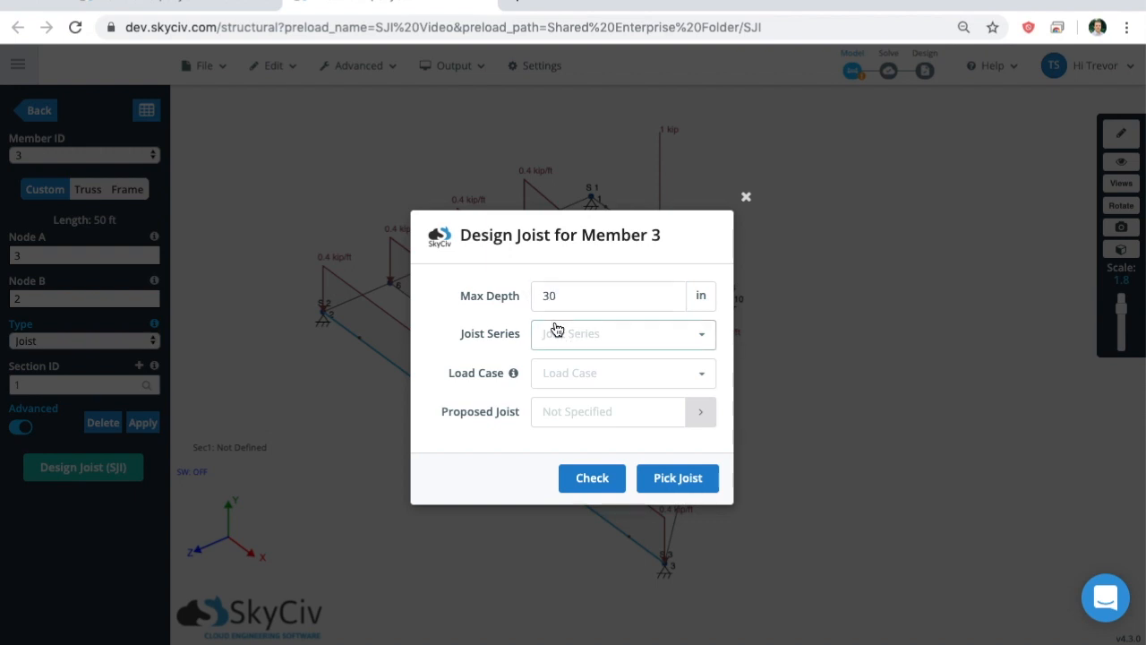
pyautogui.click(622, 334)
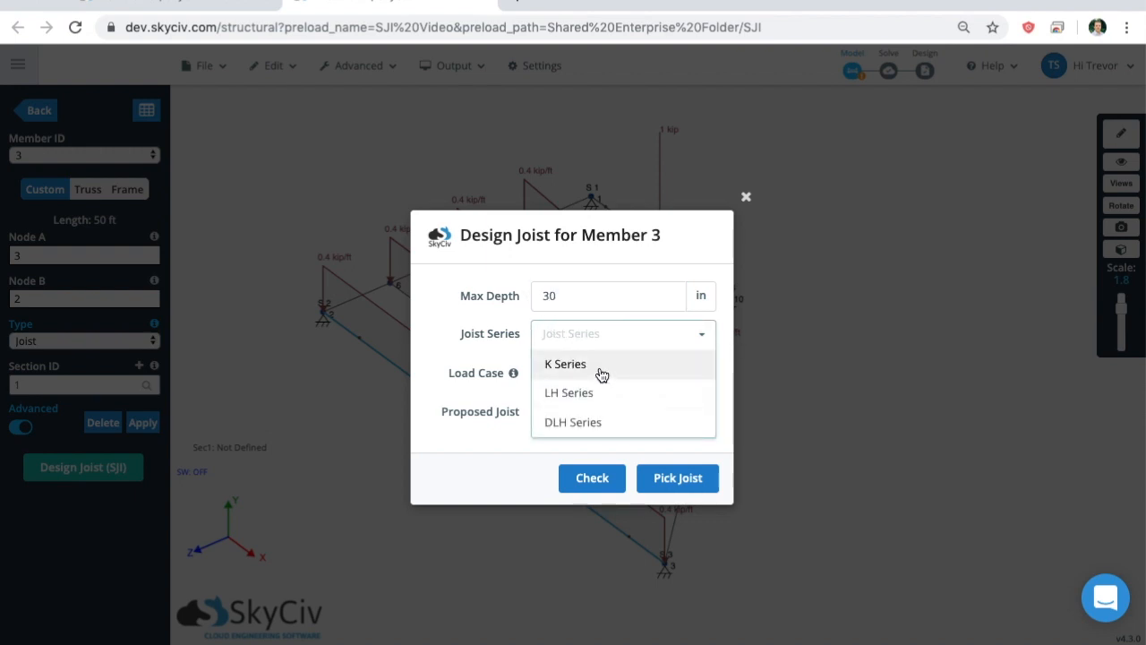
pyautogui.click(565, 363)
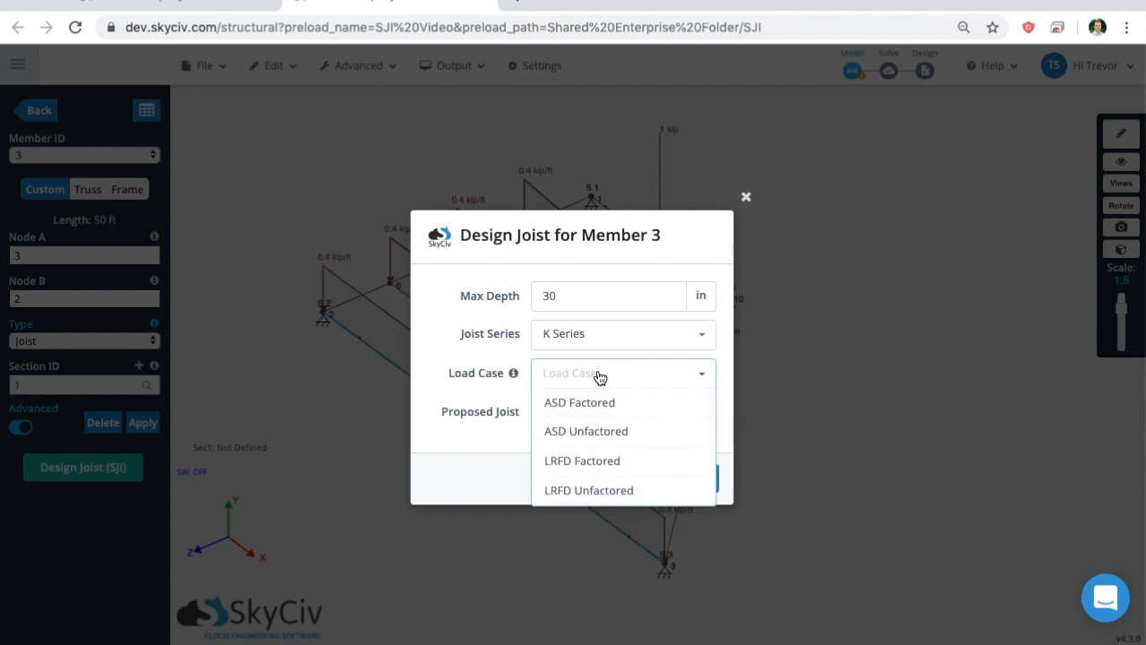
pyautogui.moveTo(607, 465)
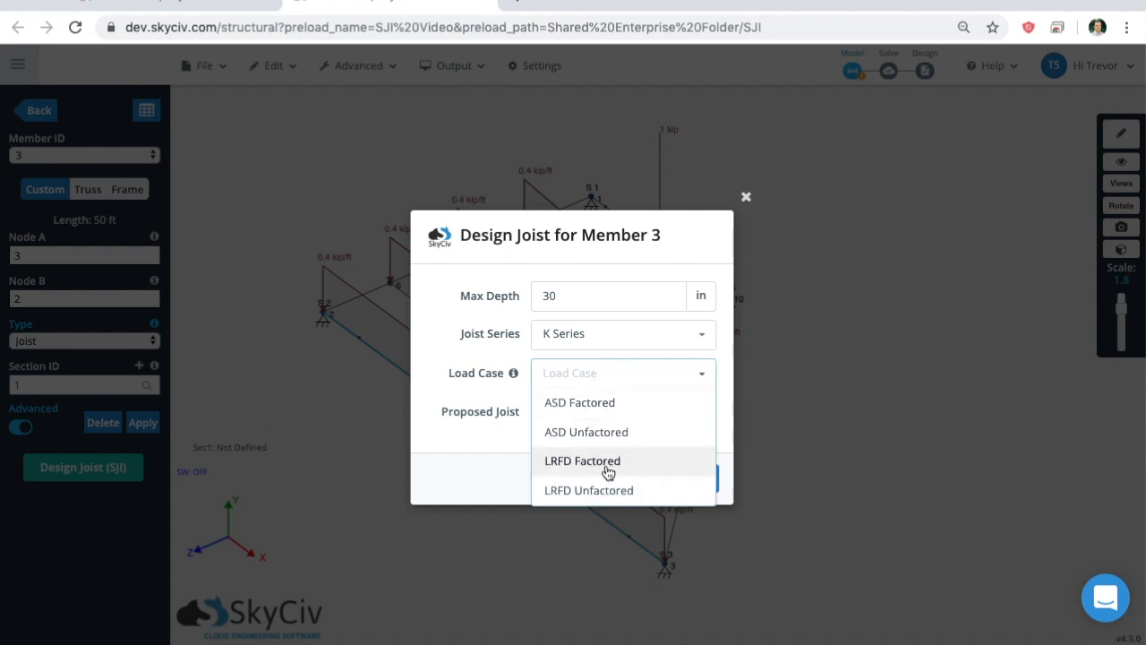
pyautogui.click(582, 460)
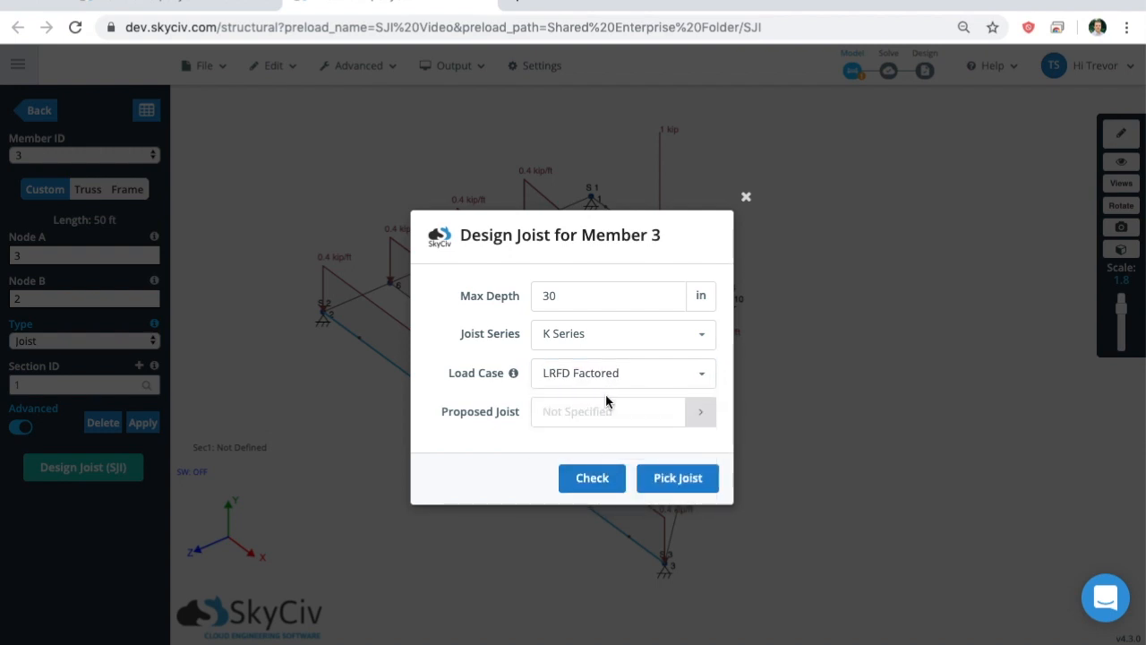
pyautogui.moveTo(628, 374)
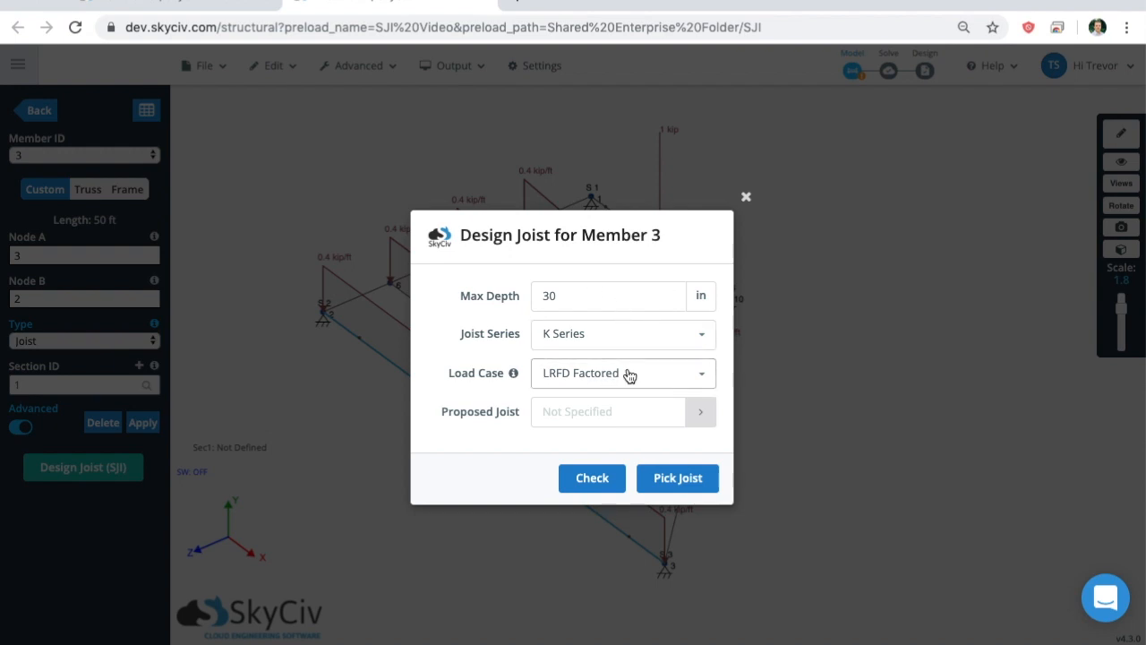
pyautogui.moveTo(632, 382)
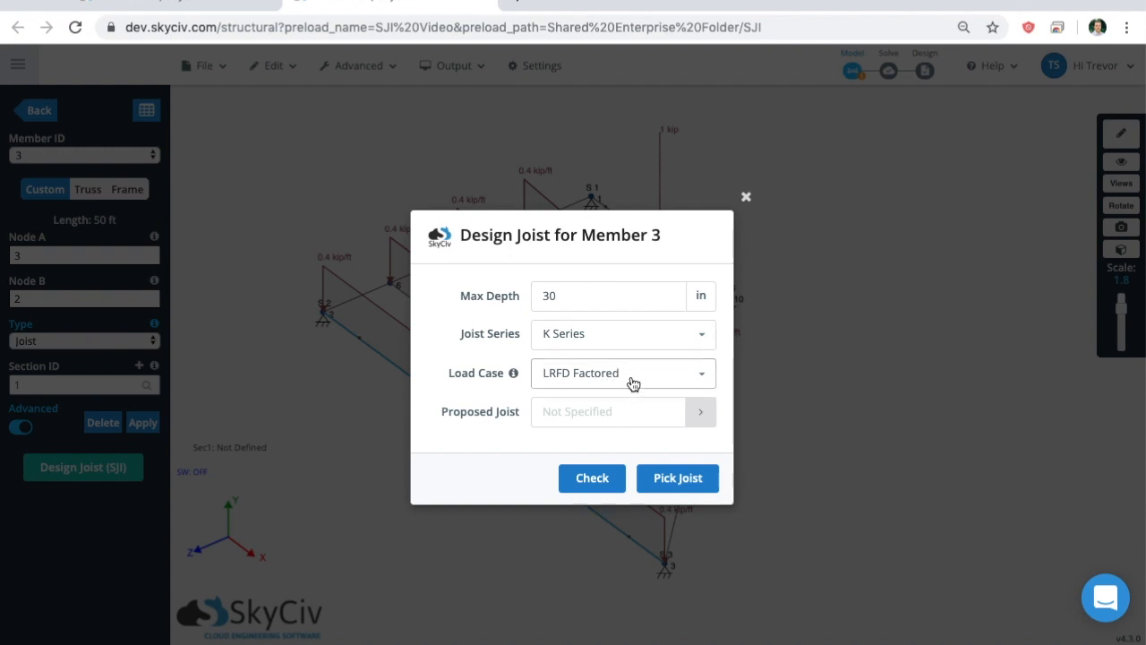
pyautogui.moveTo(637, 404)
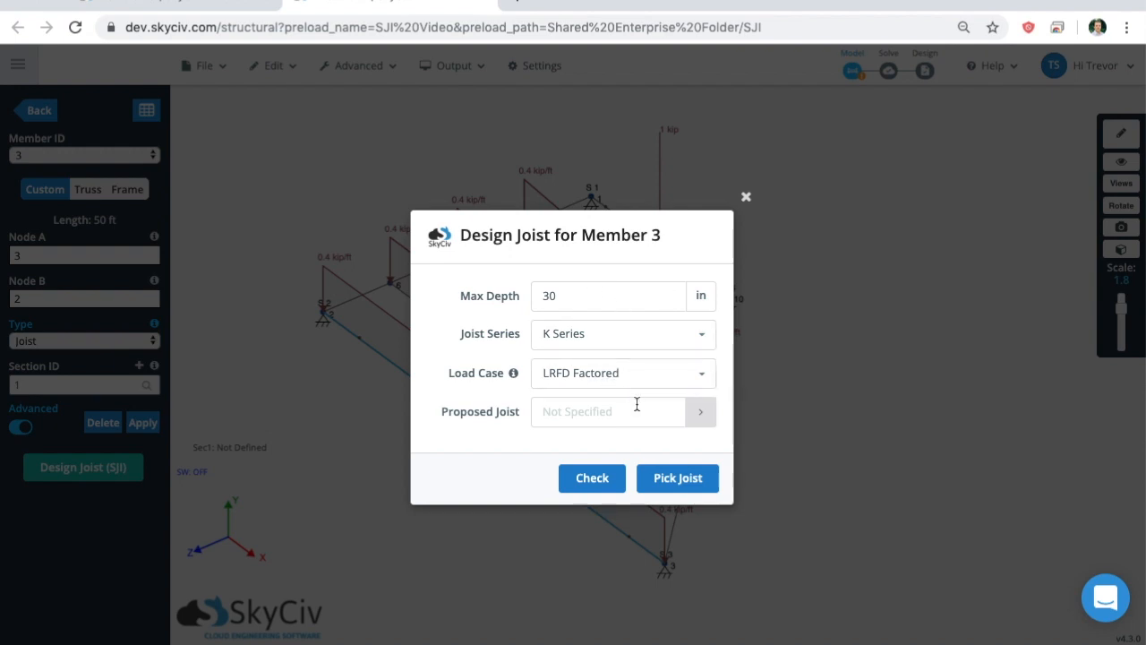
pyautogui.moveTo(644, 415)
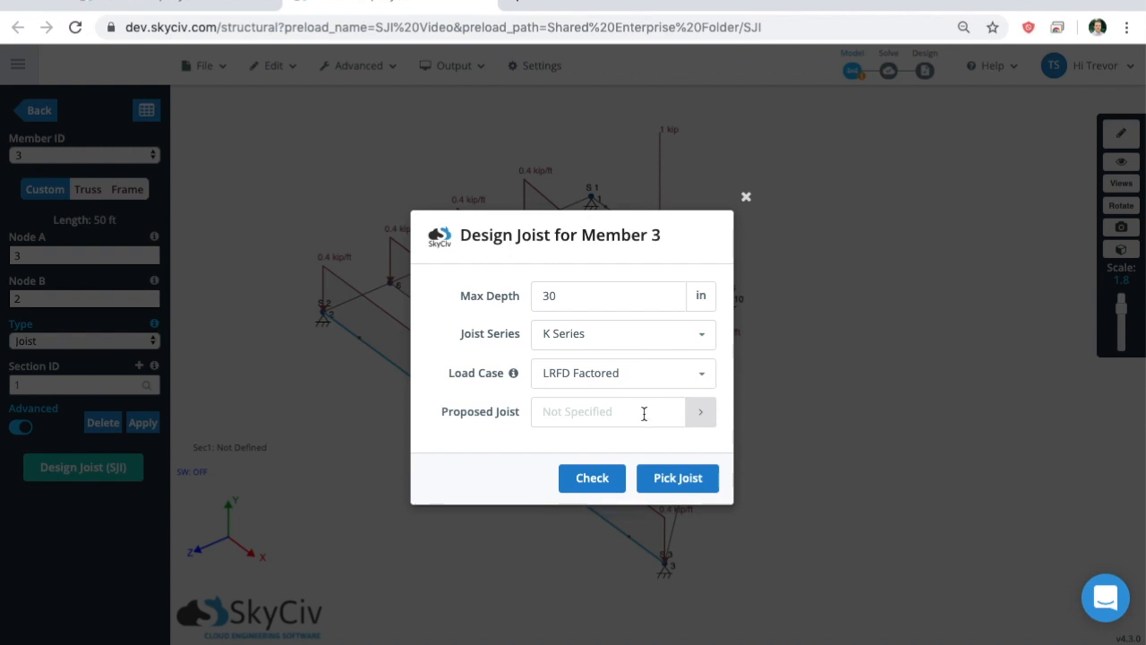
pyautogui.moveTo(571, 343)
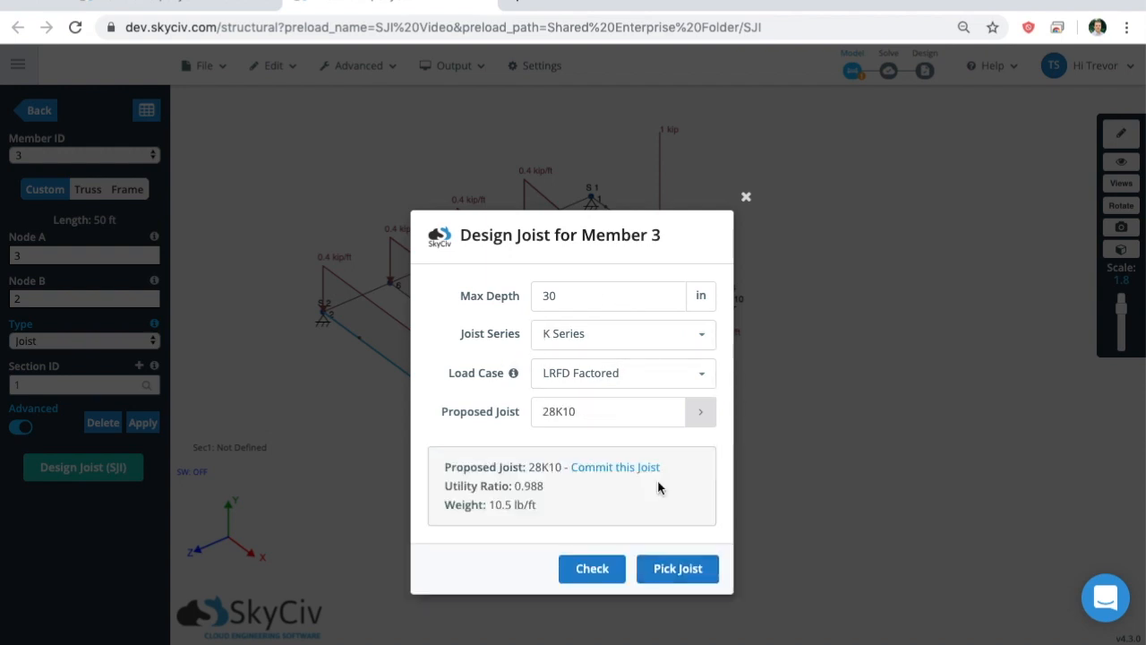
pyautogui.moveTo(625, 490)
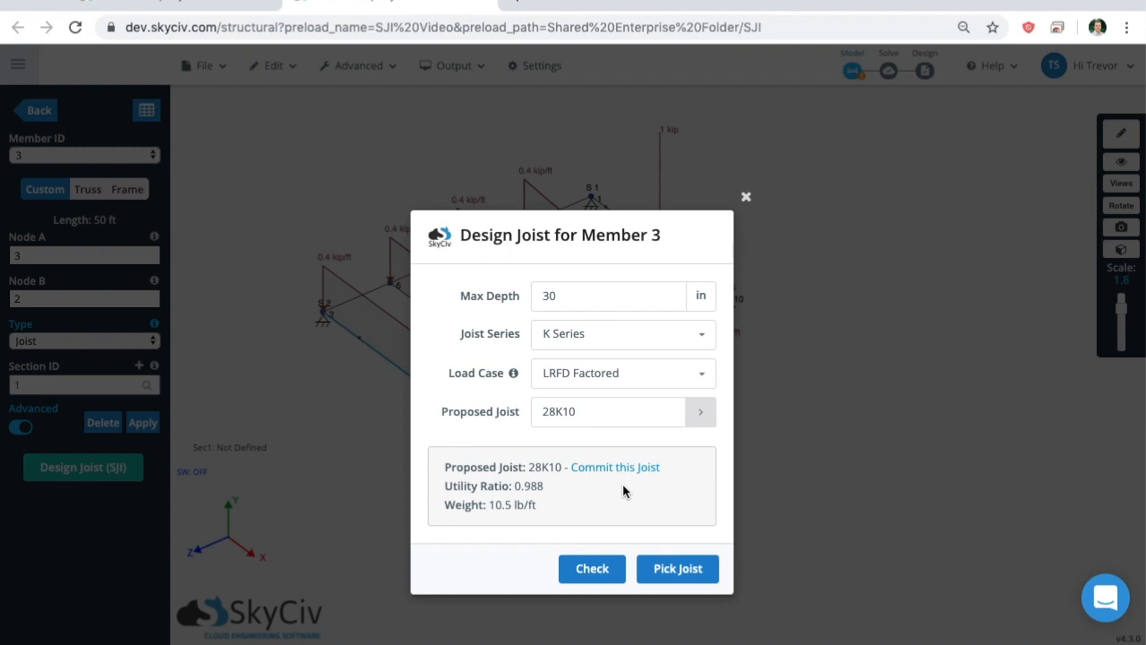
pyautogui.moveTo(640, 468)
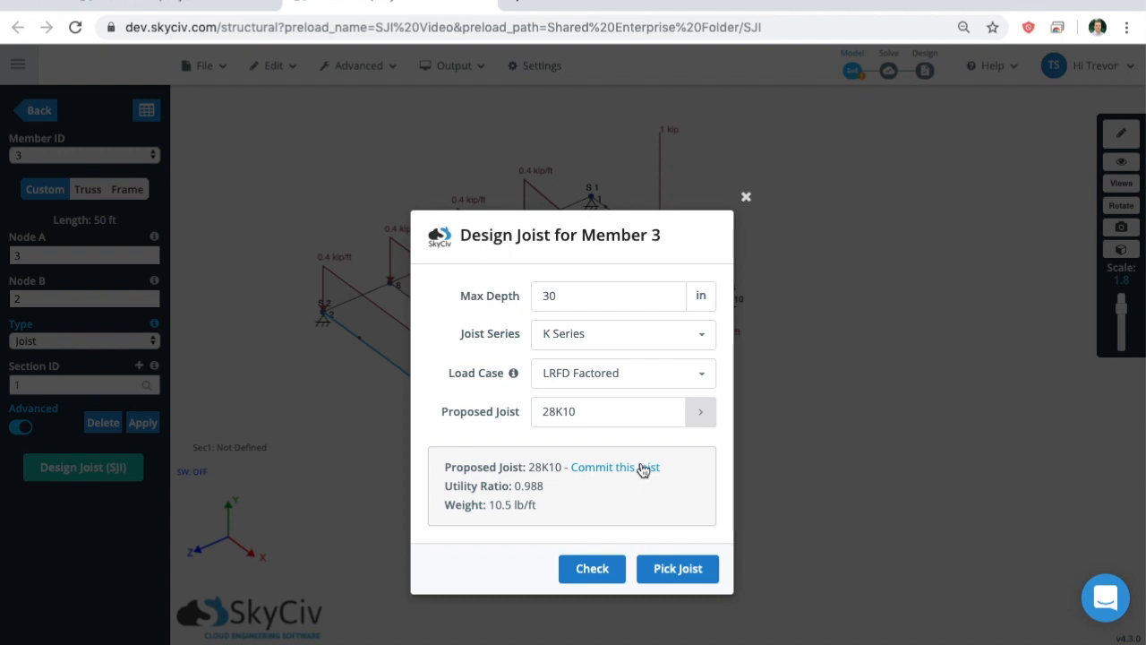
pyautogui.moveTo(657, 473)
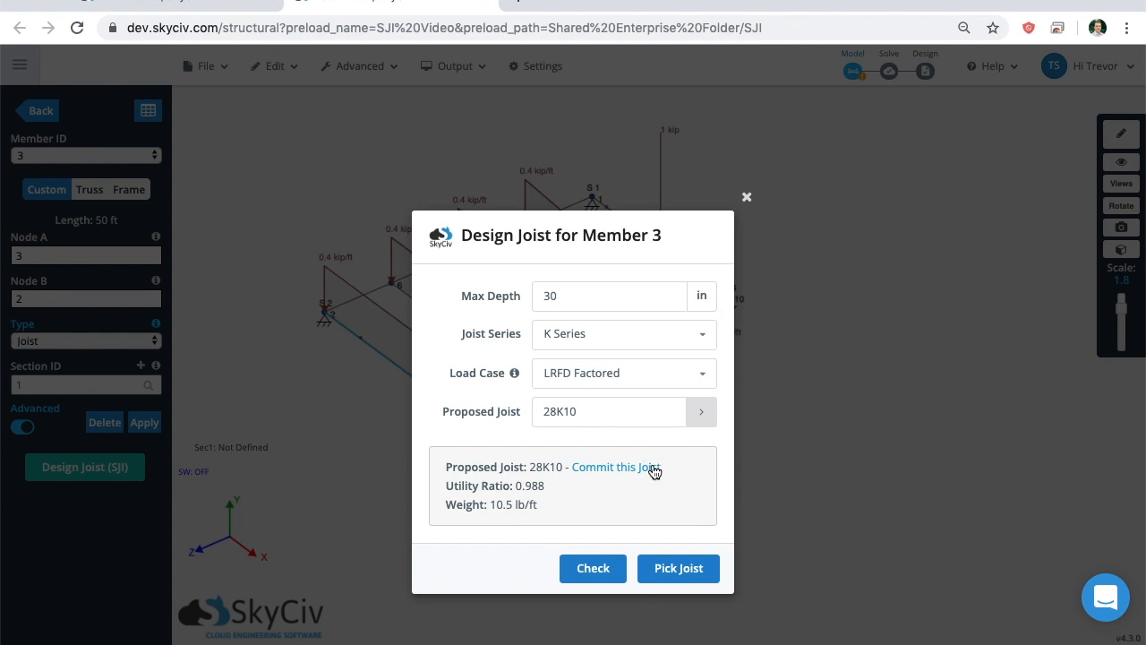
pyautogui.moveTo(609, 482)
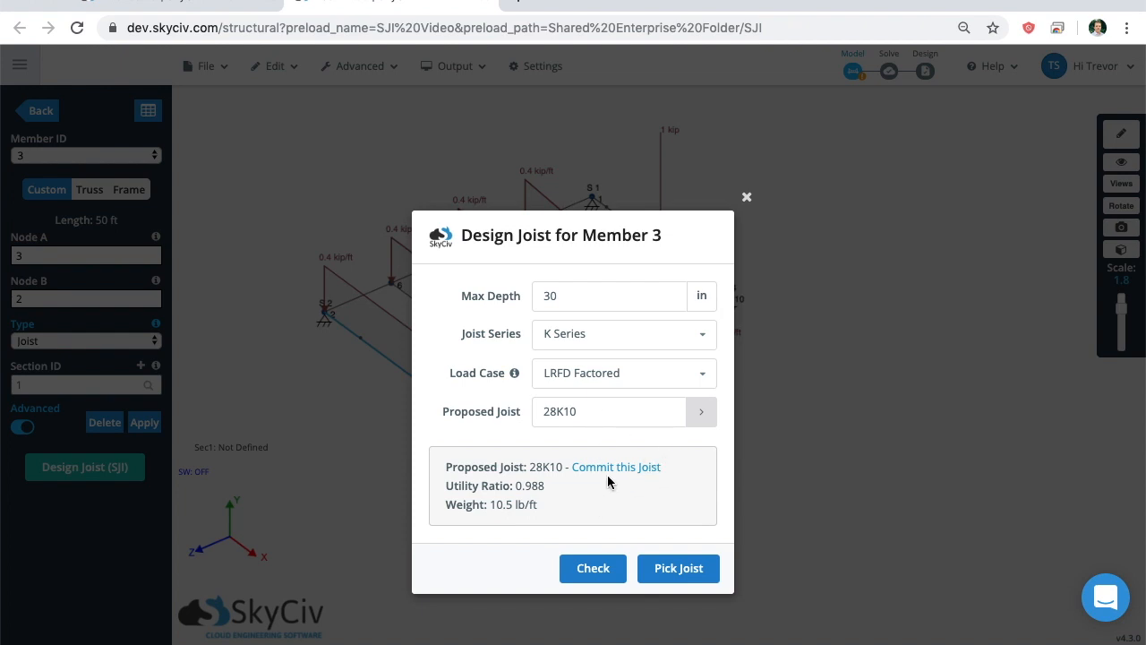
pyautogui.click(609, 411)
pyautogui.write('8')
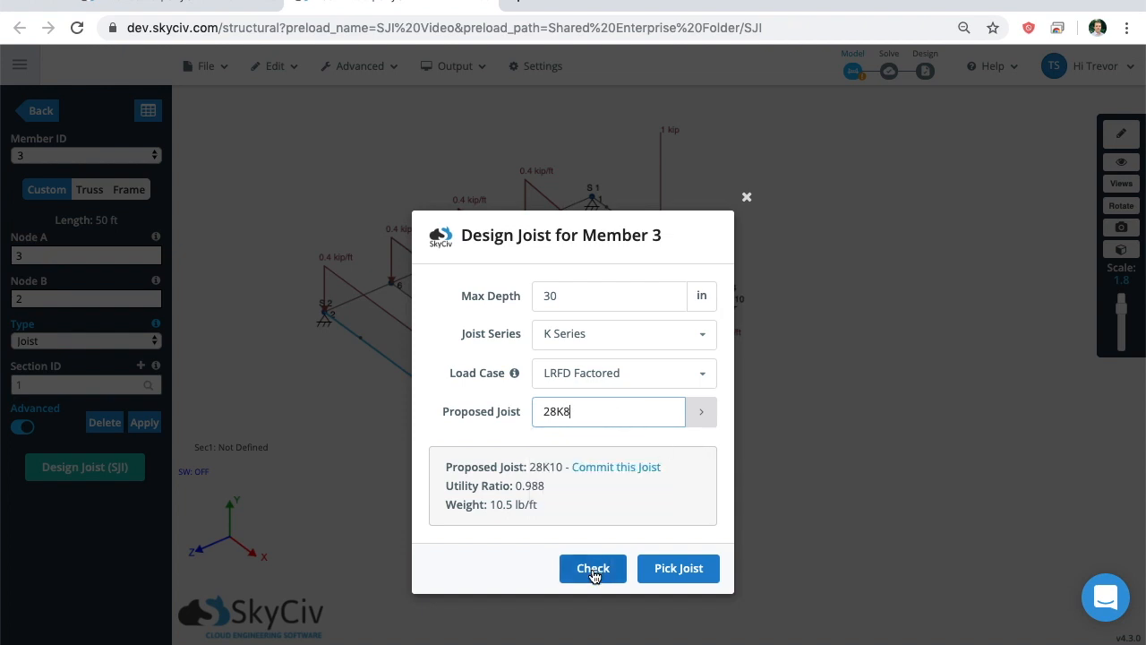
pyautogui.click(593, 568)
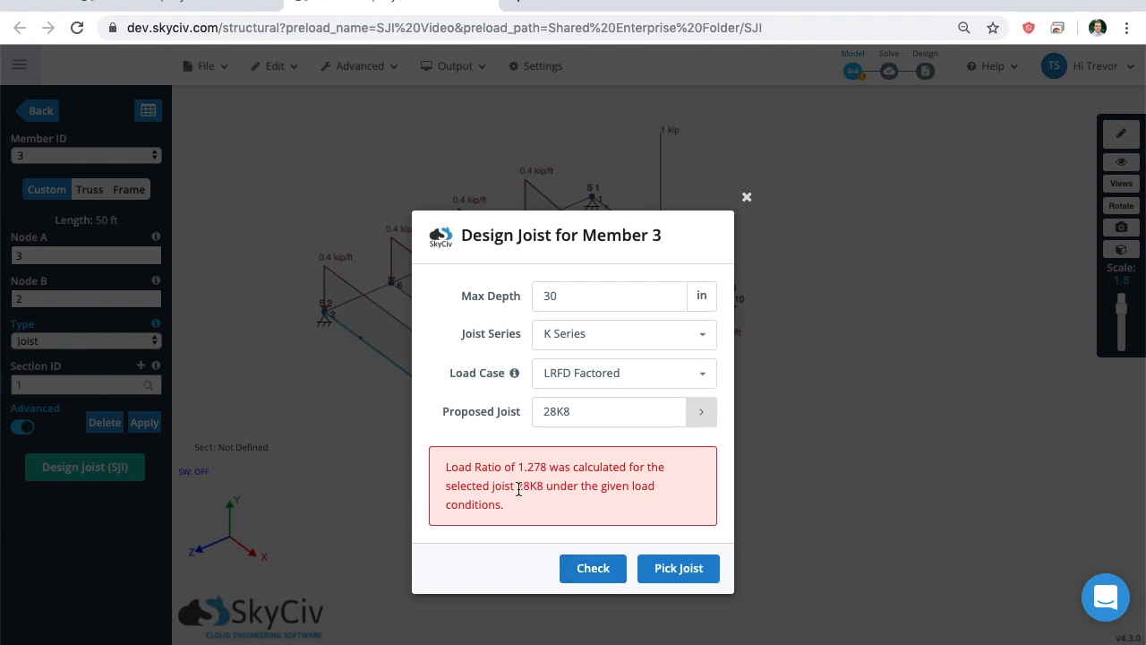
pyautogui.moveTo(482, 499)
pyautogui.write('10')
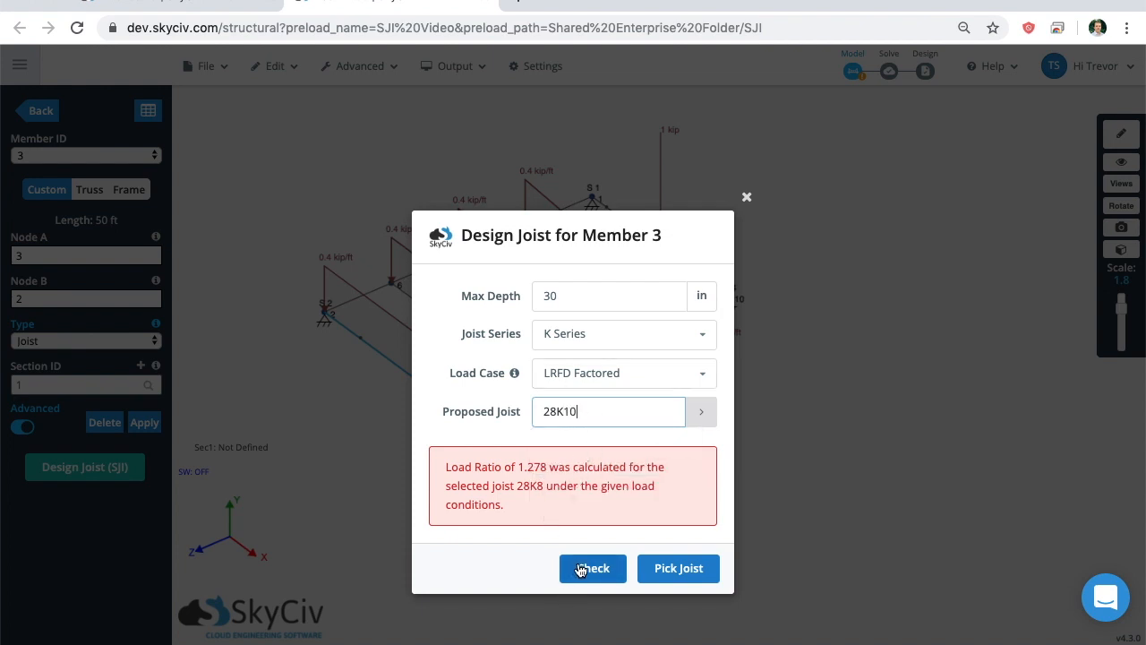
pyautogui.click(592, 568)
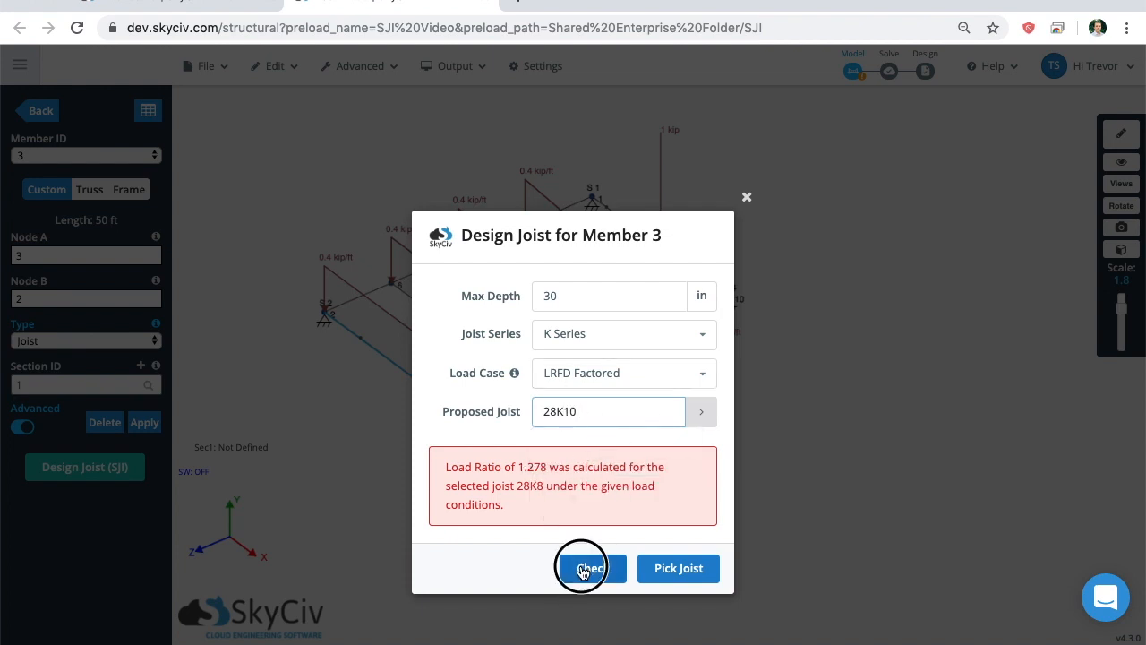
pyautogui.click(582, 568)
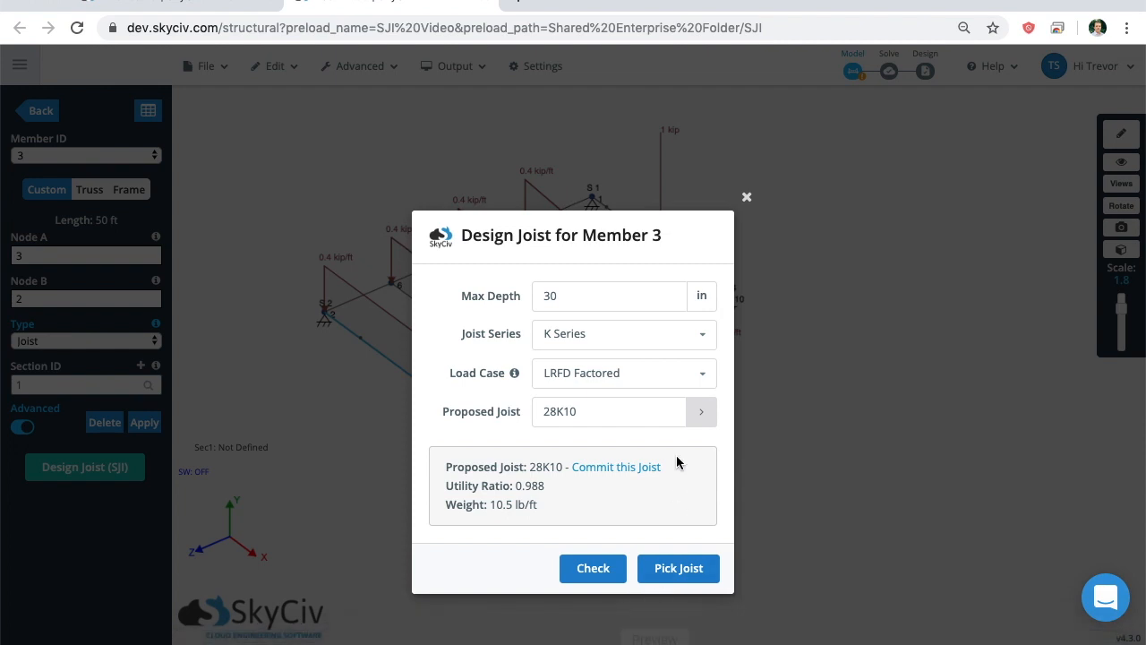
pyautogui.moveTo(605, 471)
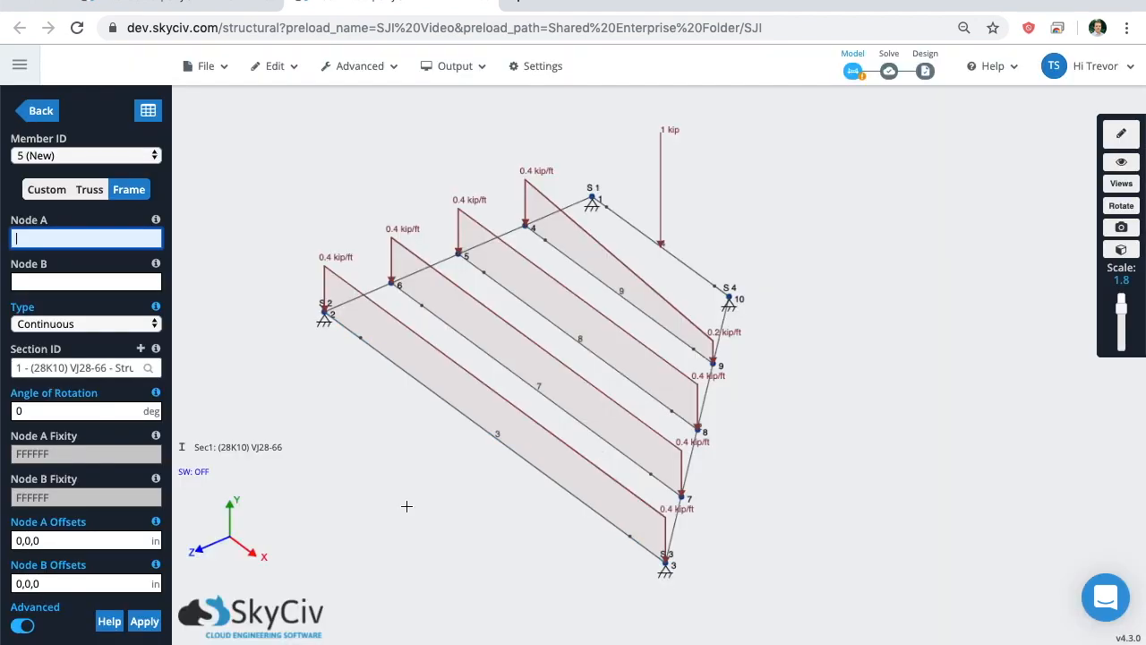
pyautogui.moveTo(398, 498)
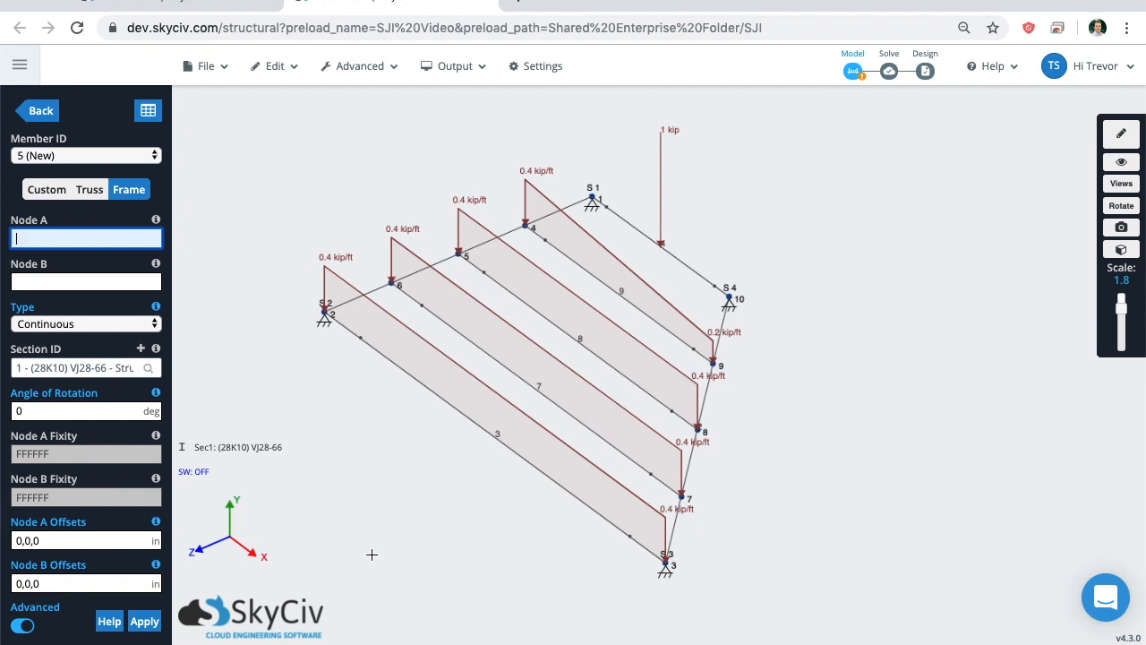
pyautogui.moveTo(237, 459)
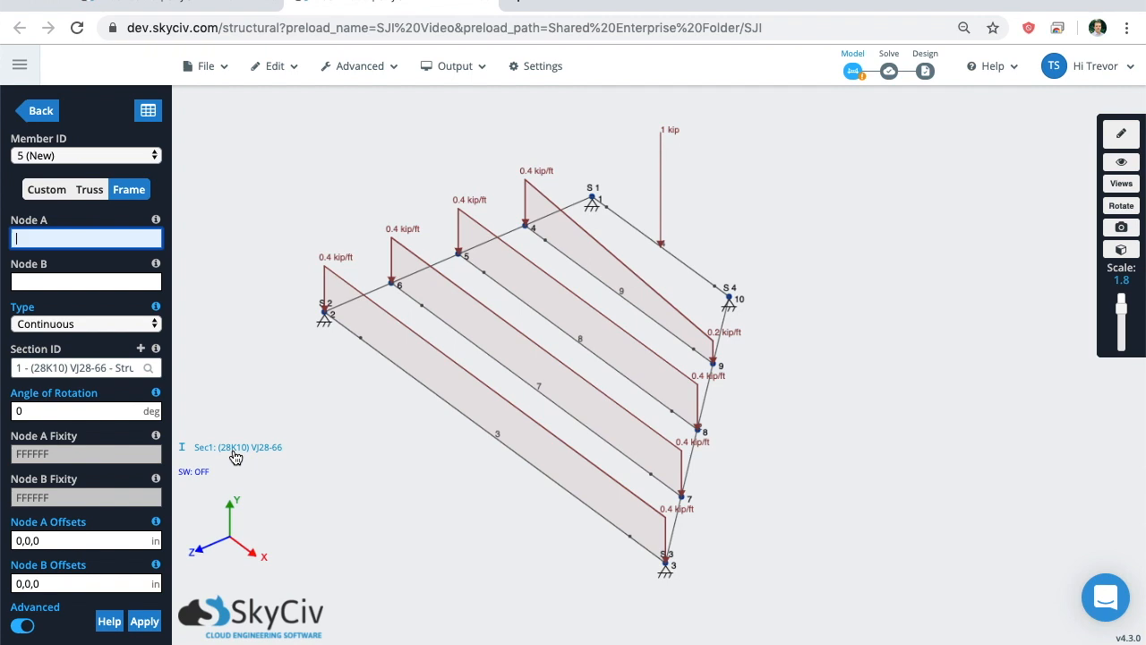
pyautogui.moveTo(264, 459)
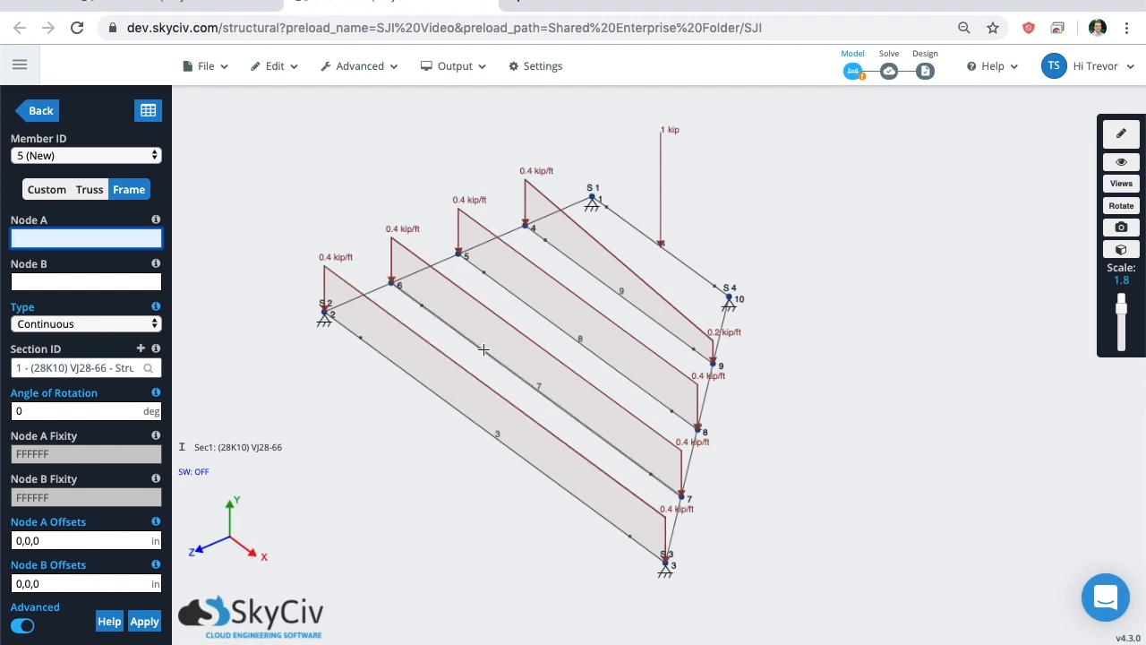
# Design member 7 at 40 in max depth, K Series, LRFD Factored, and commit the 30K7 joist.
pyautogui.click(541, 410)
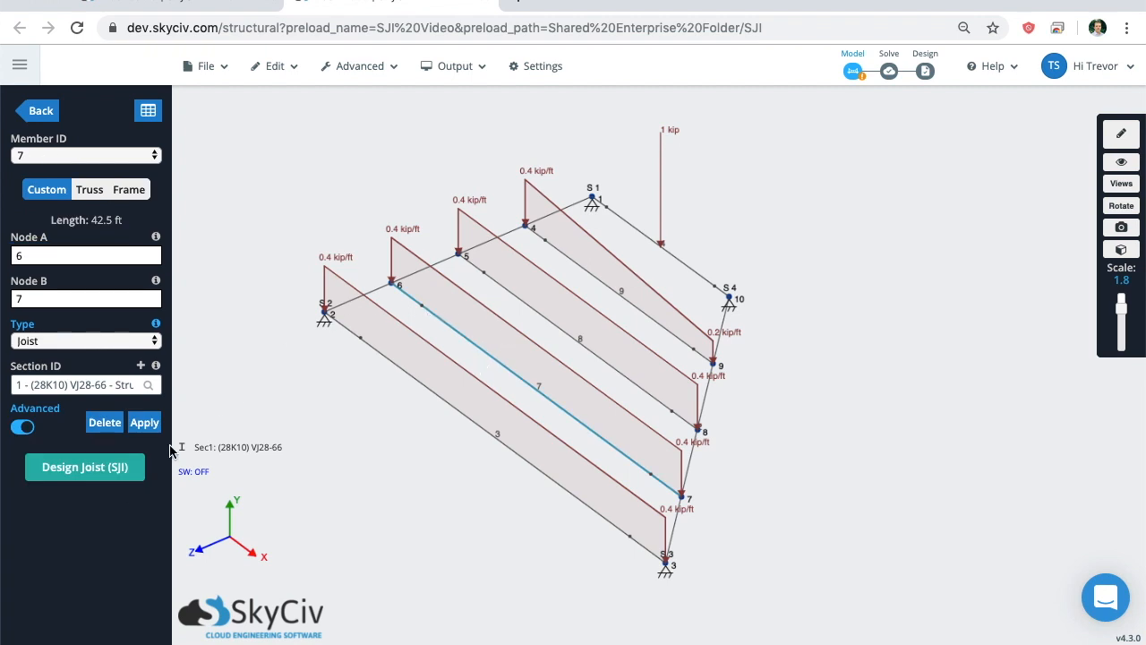
pyautogui.click(85, 467)
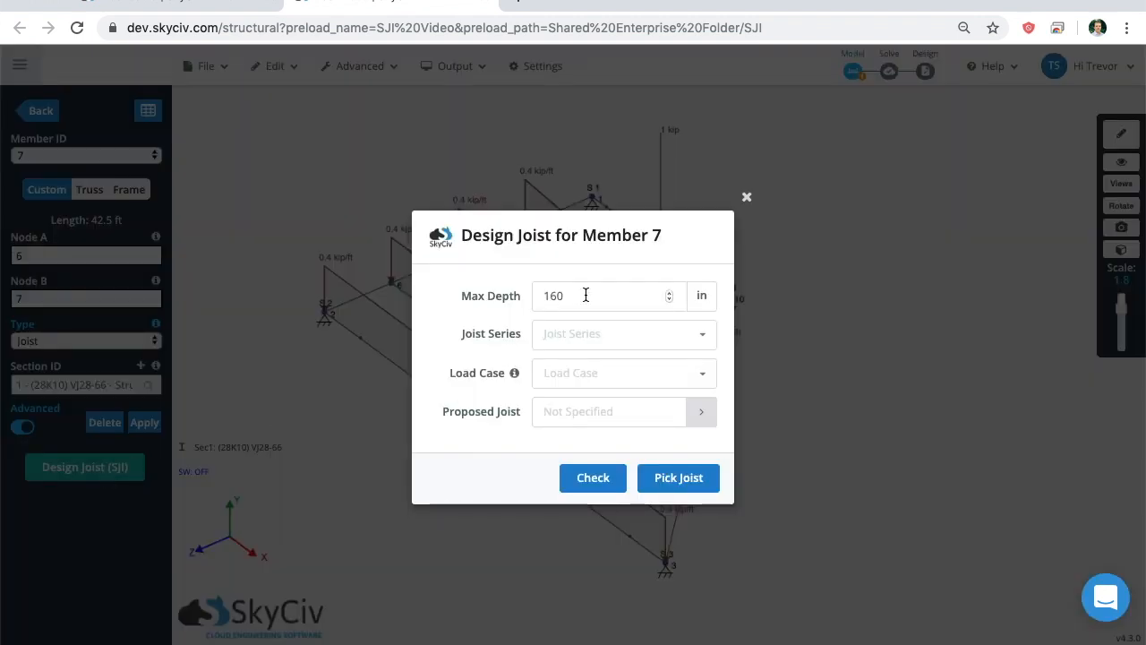
pyautogui.write('3')
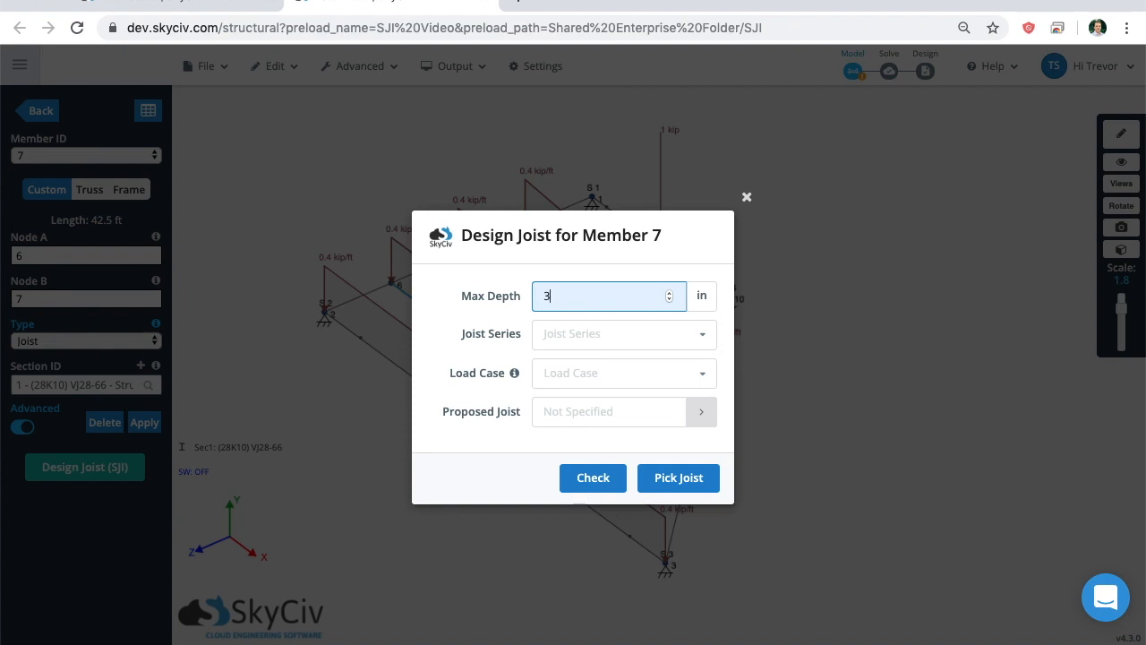
pyautogui.write('40')
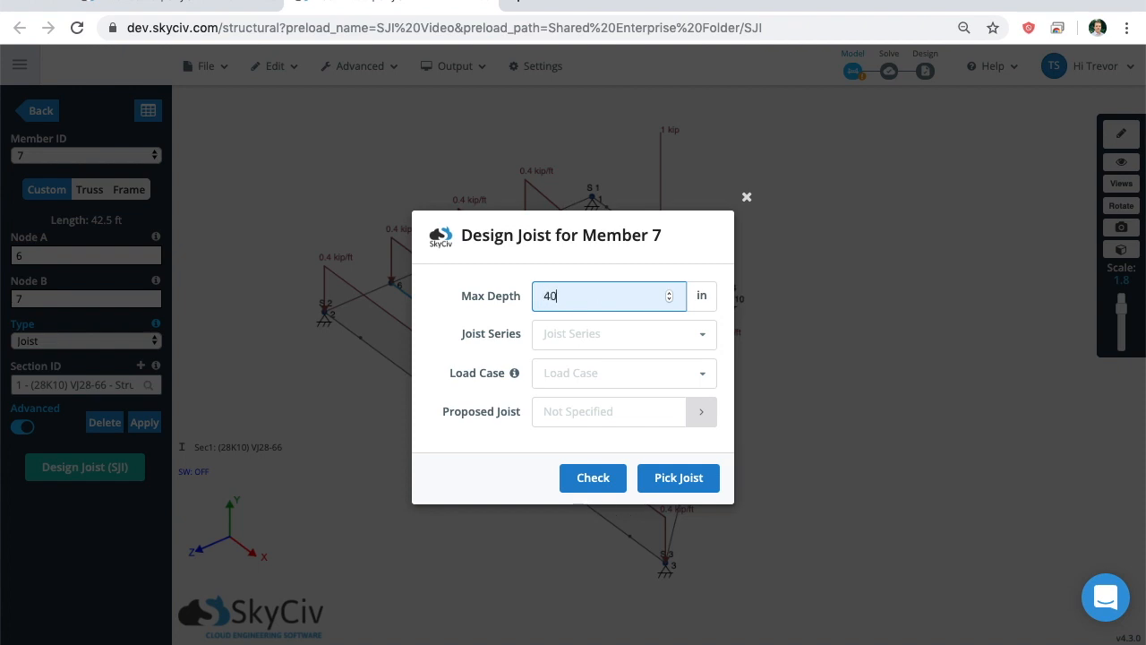
pyautogui.click(623, 333)
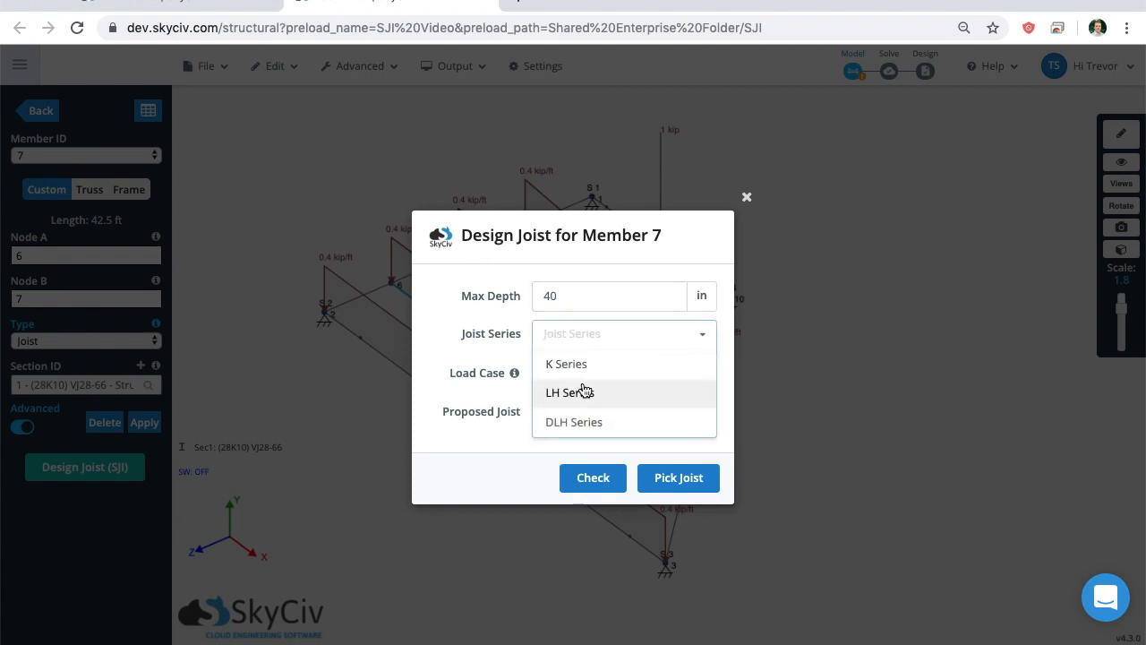
pyautogui.click(566, 363)
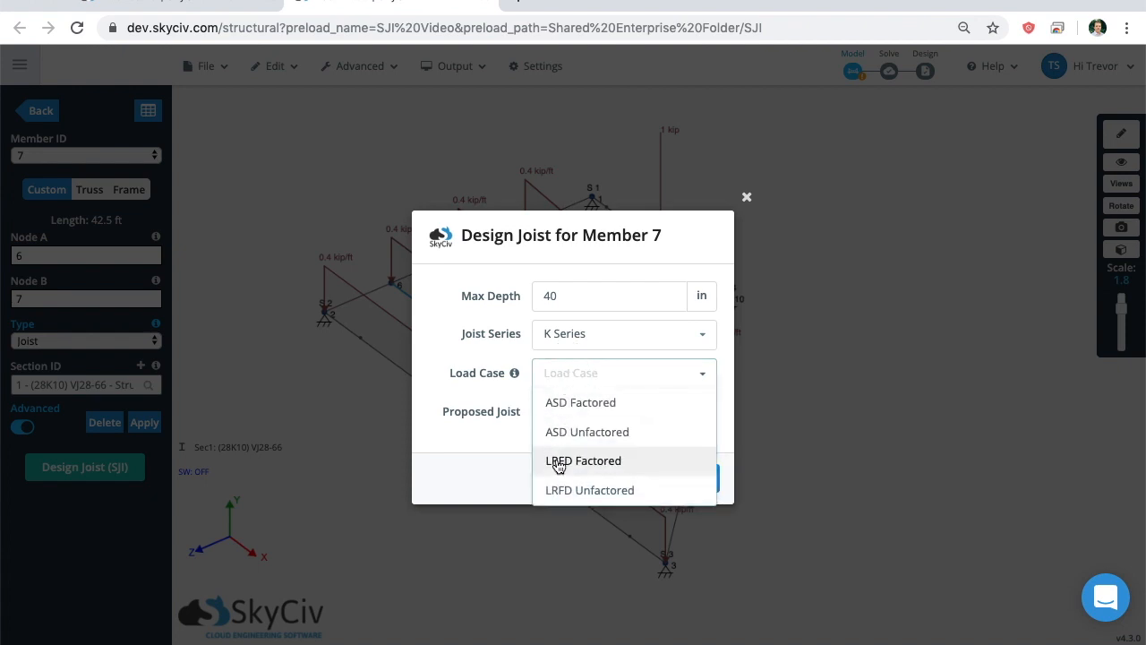
pyautogui.click(583, 460)
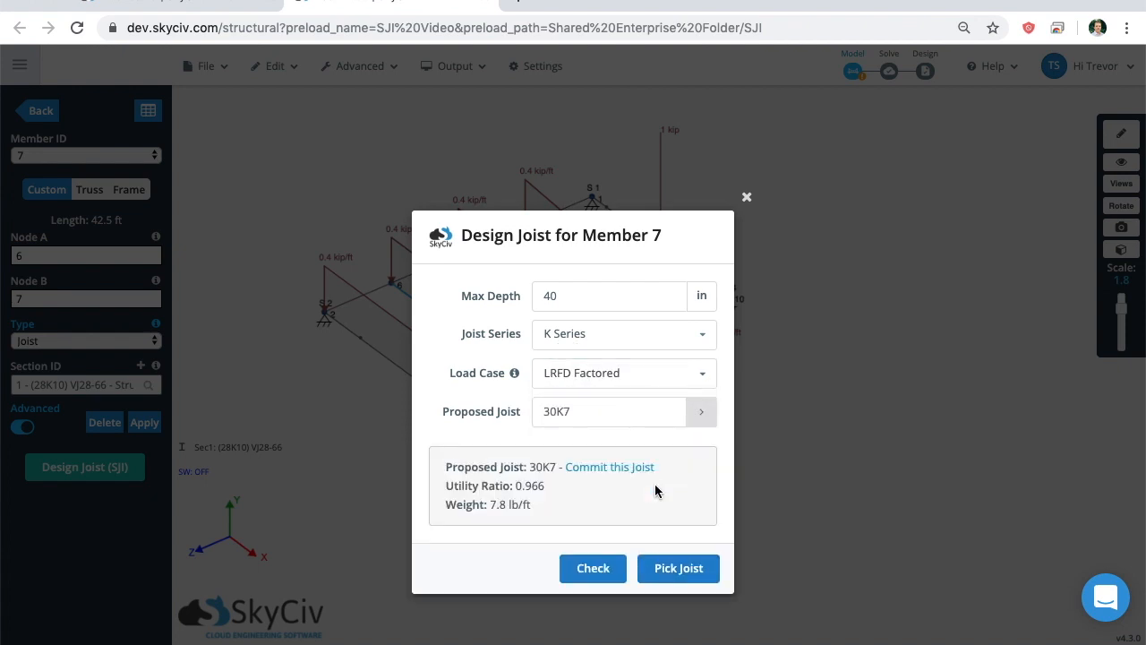
pyautogui.moveTo(594, 472)
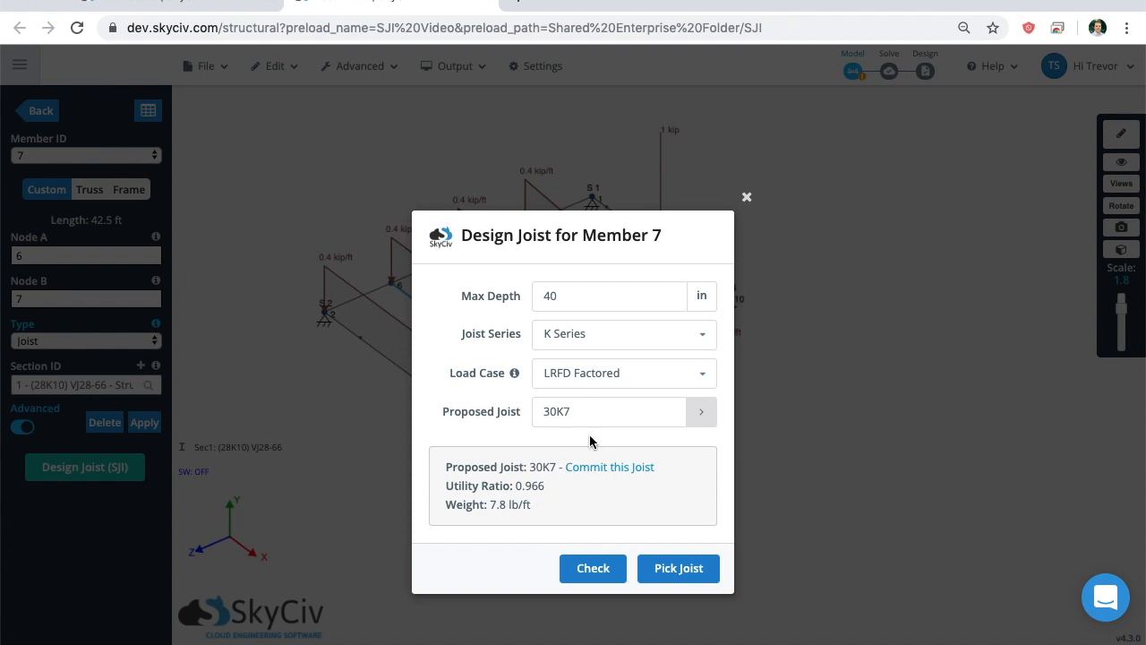
pyautogui.moveTo(585, 475)
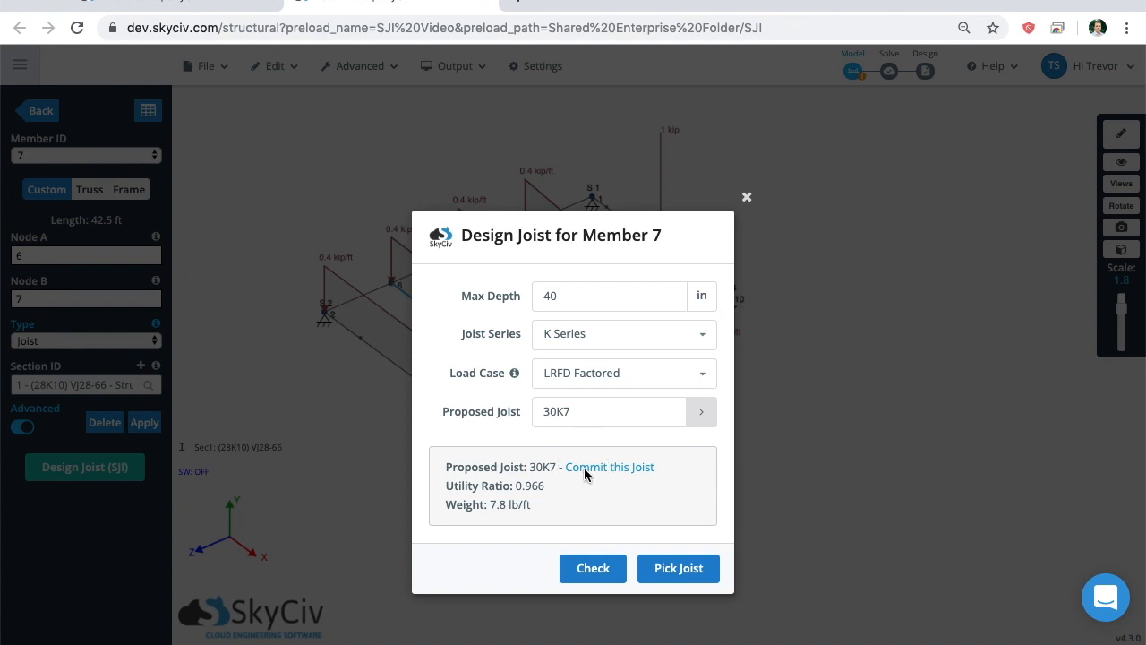
pyautogui.click(609, 466)
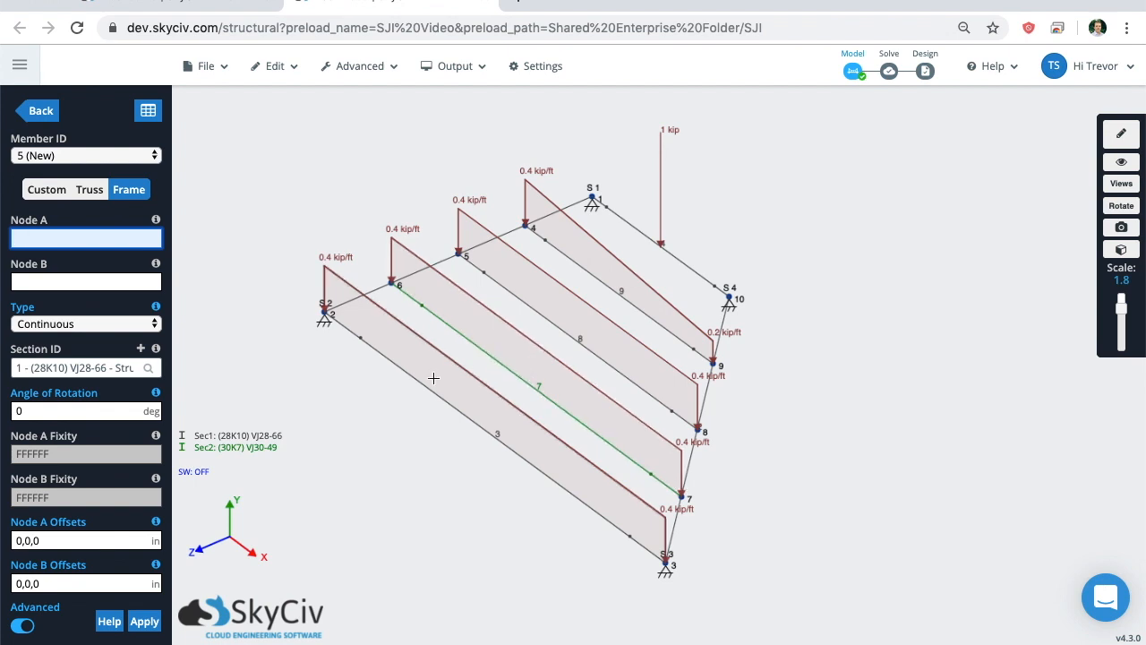
pyautogui.moveTo(284, 440)
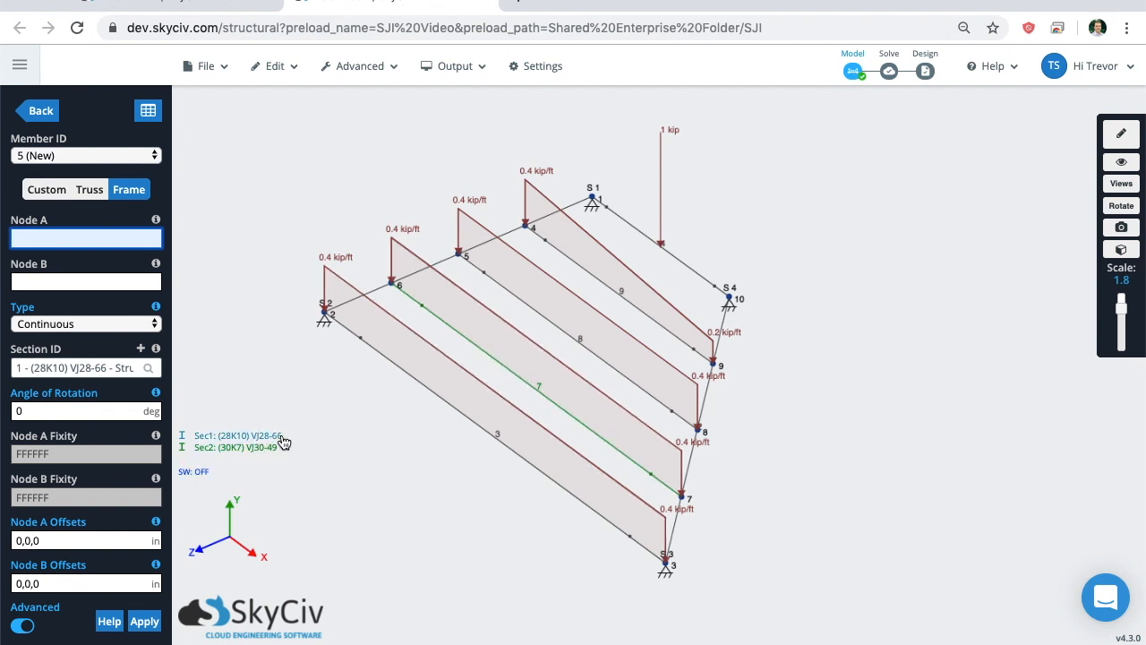
pyautogui.moveTo(266, 442)
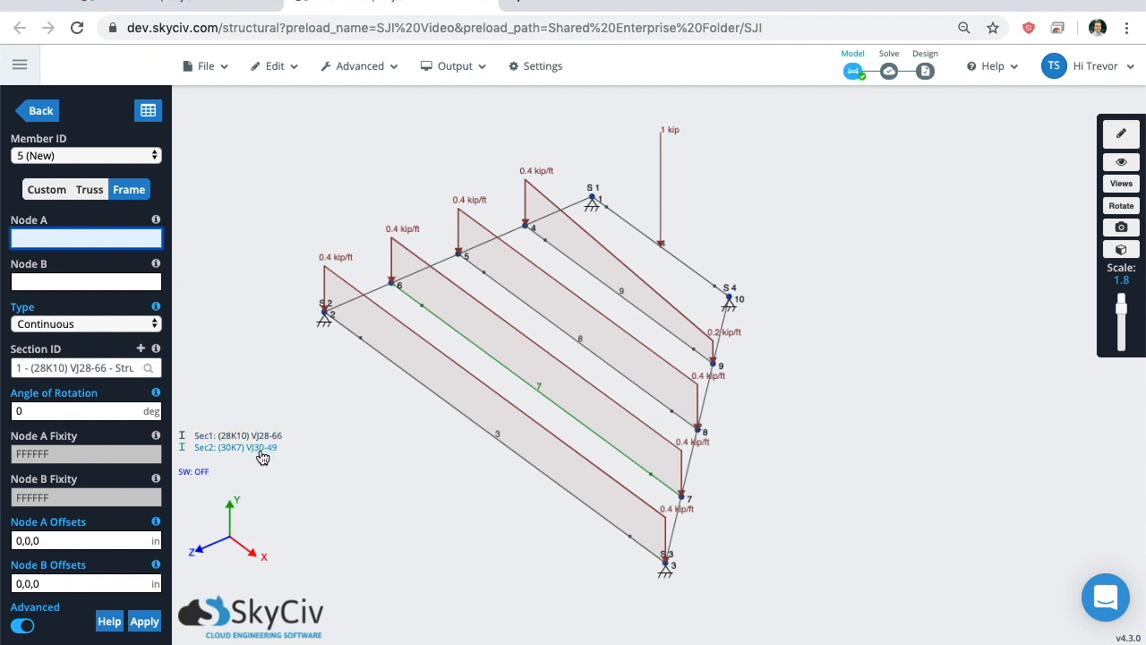
# Design member 8 at 40 in max depth with its load case, giving a 28K6 joist.
pyautogui.click(580, 351)
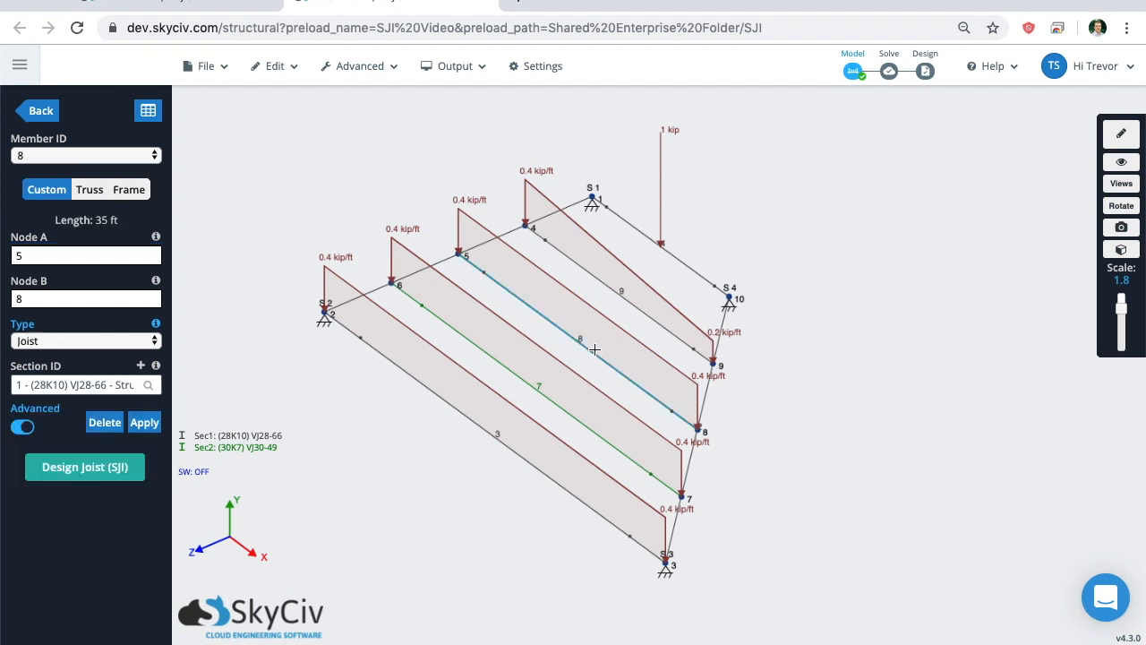
pyautogui.click(84, 467)
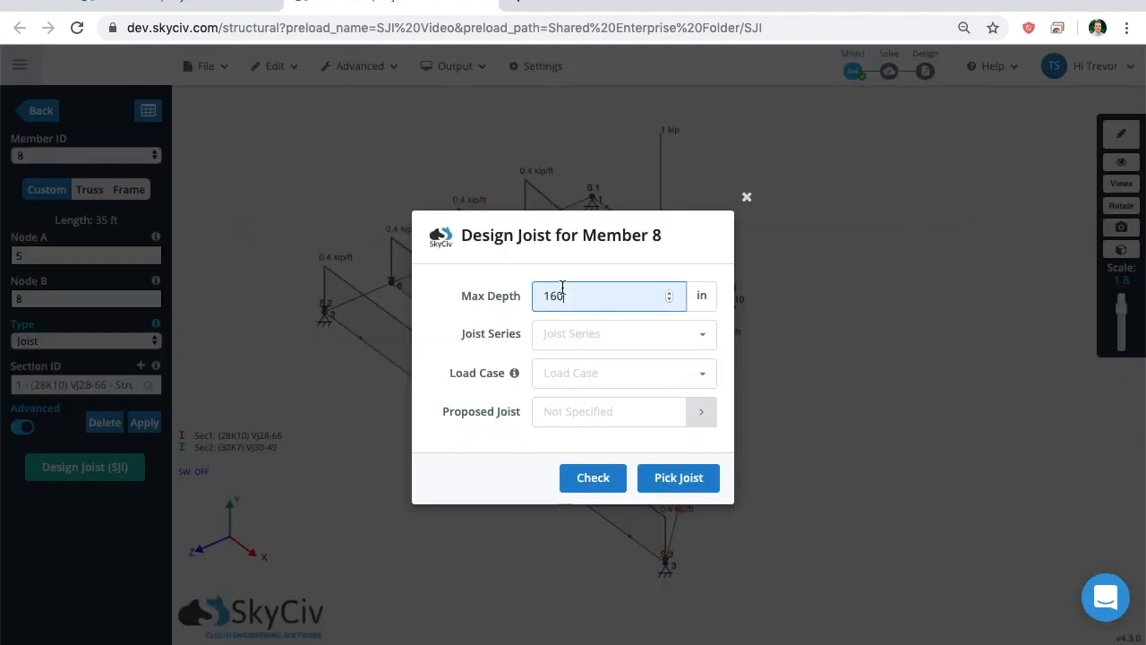
pyautogui.write('40')
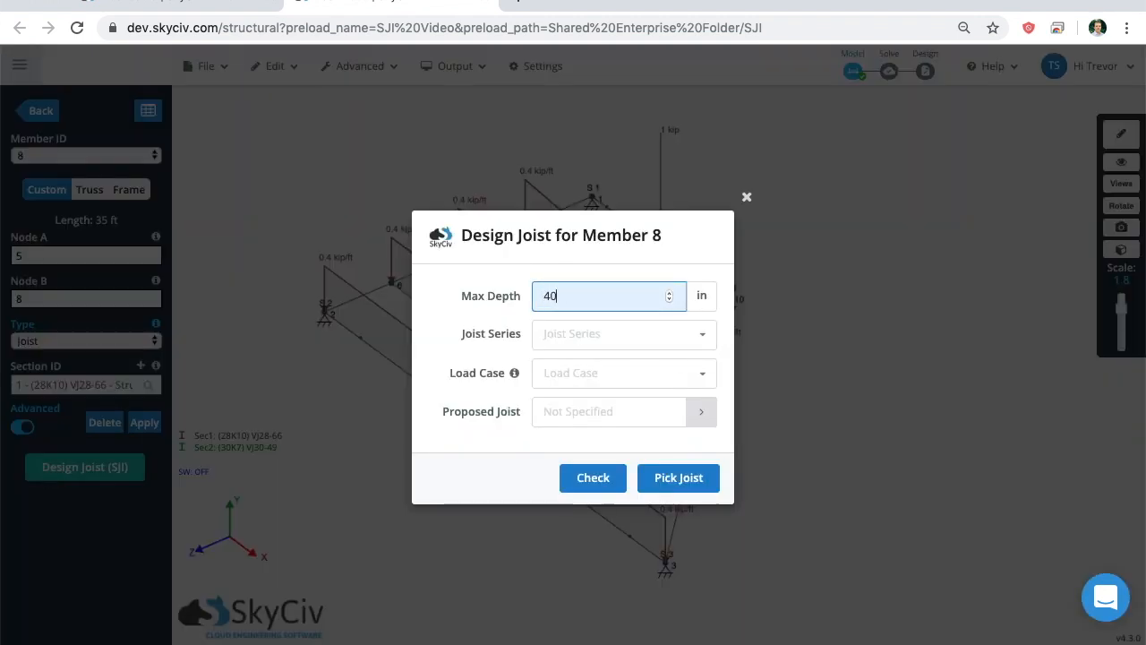
pyautogui.click(624, 372)
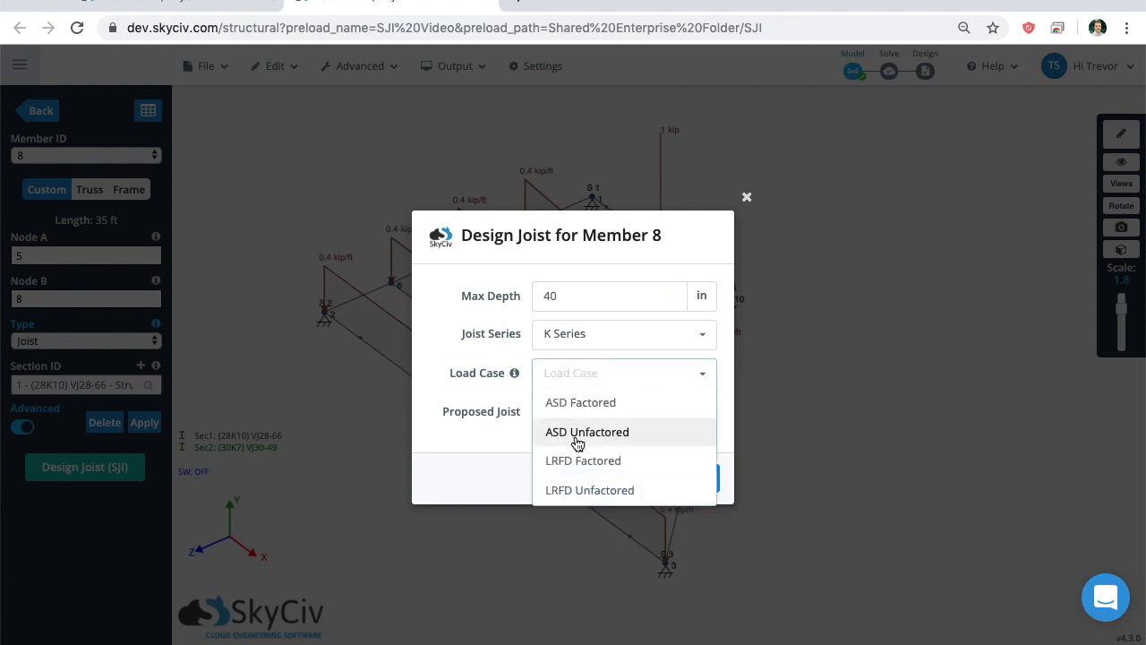
pyautogui.click(586, 432)
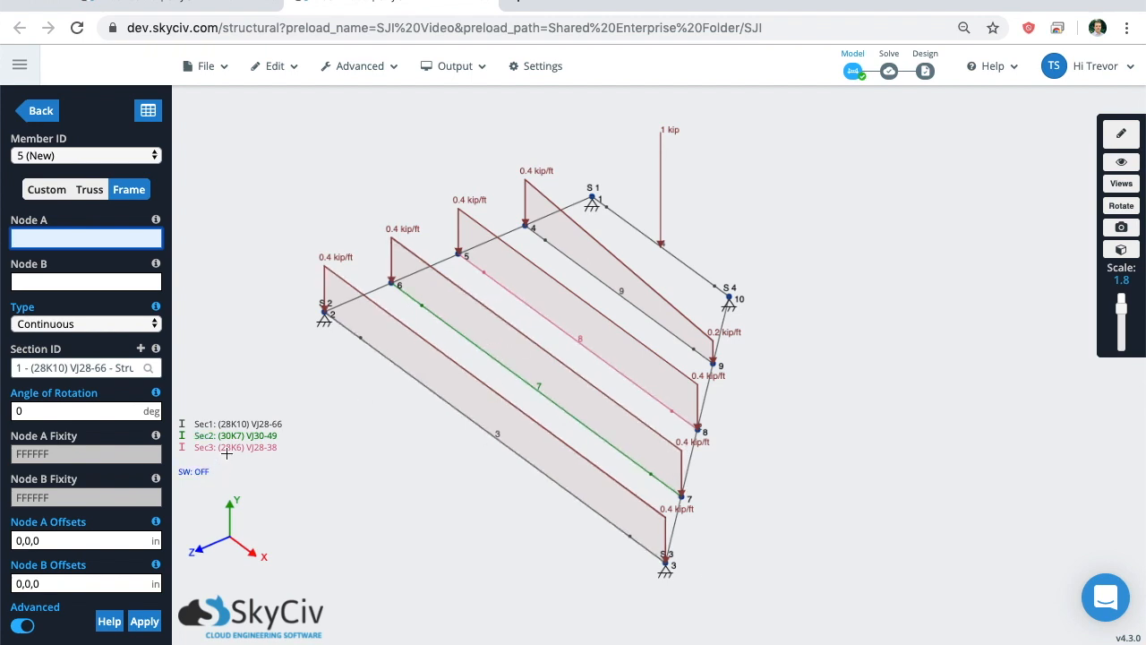
pyautogui.moveTo(238, 454)
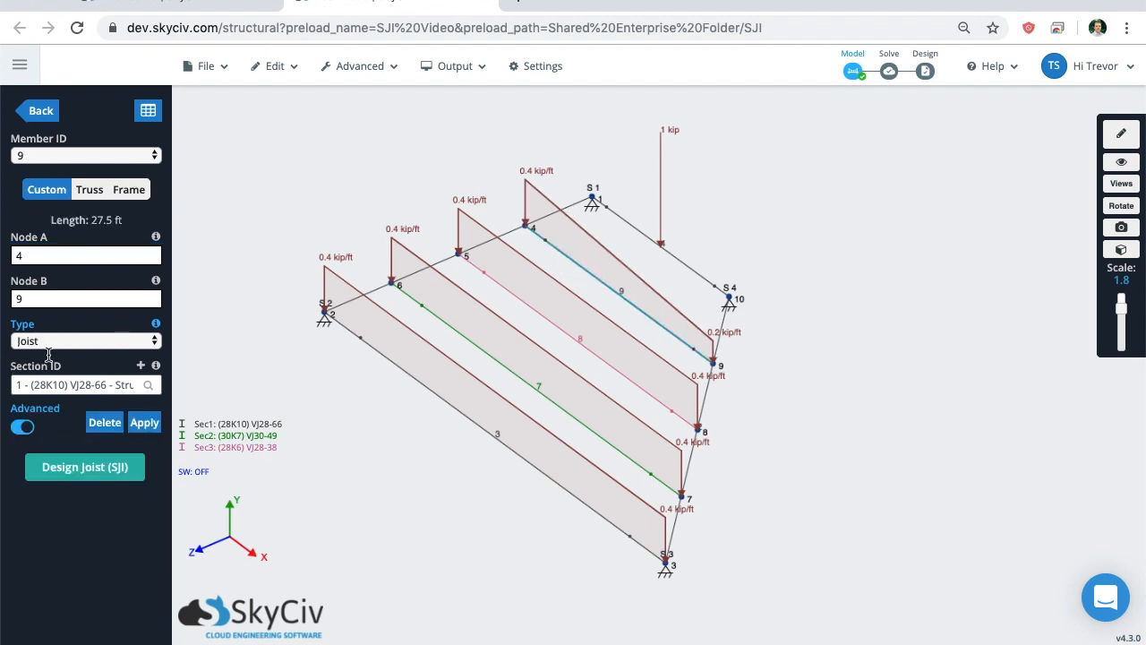
# Run the joist design for member 9 and dismiss it after the non-uniform load error.
pyautogui.click(84, 467)
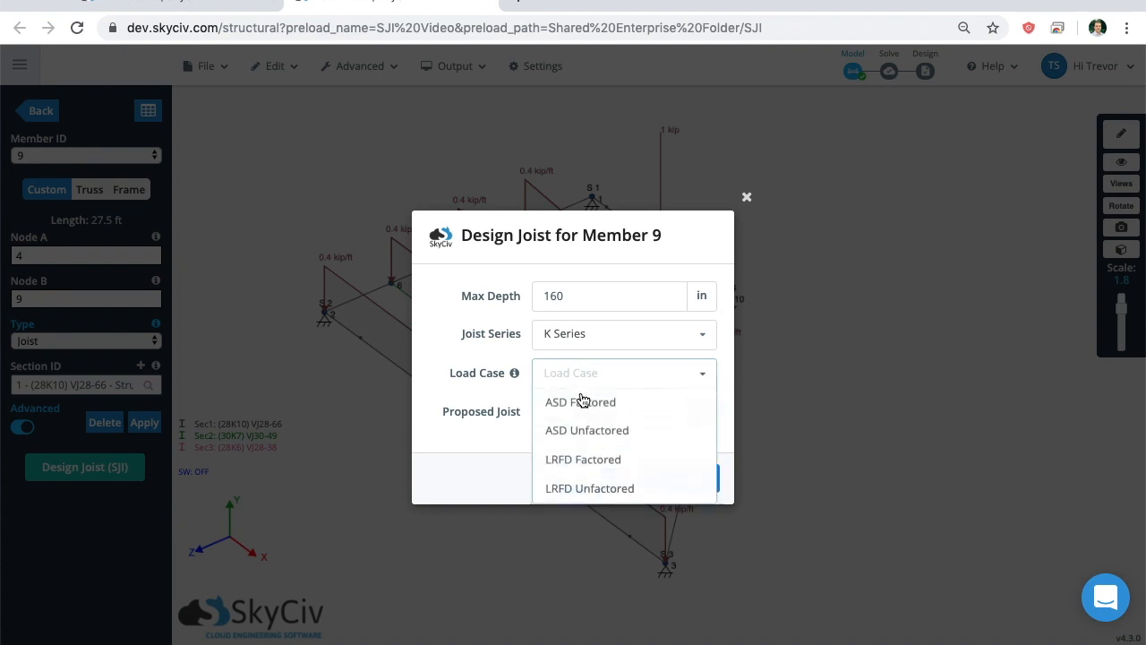
pyautogui.click(583, 458)
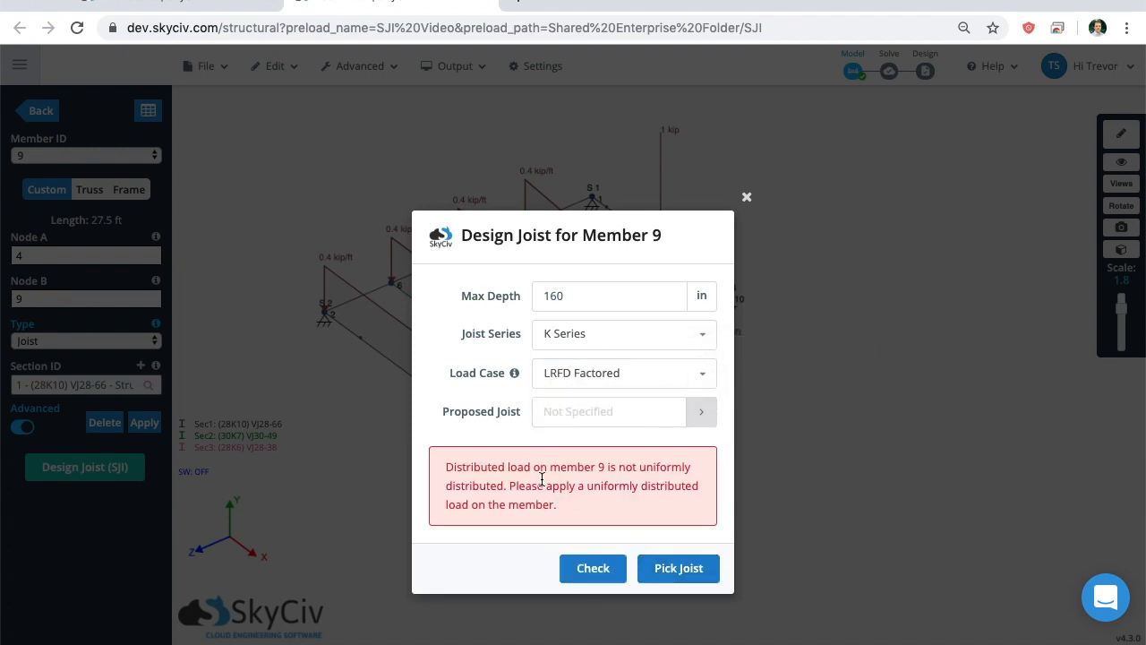
pyautogui.moveTo(523, 488)
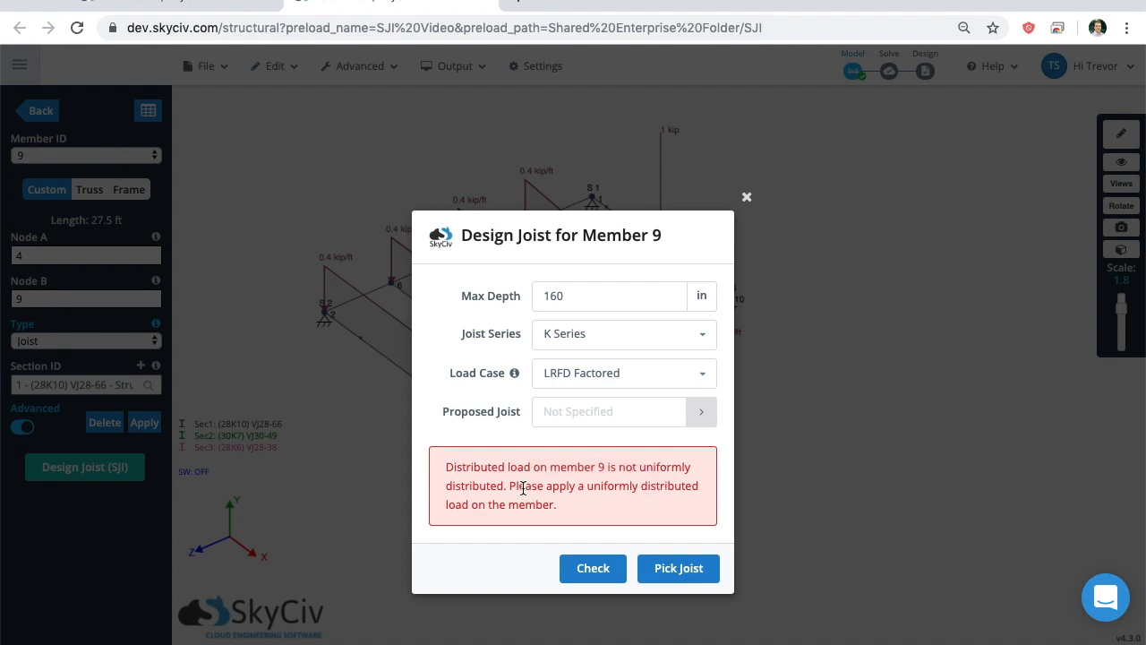
pyautogui.moveTo(592, 521)
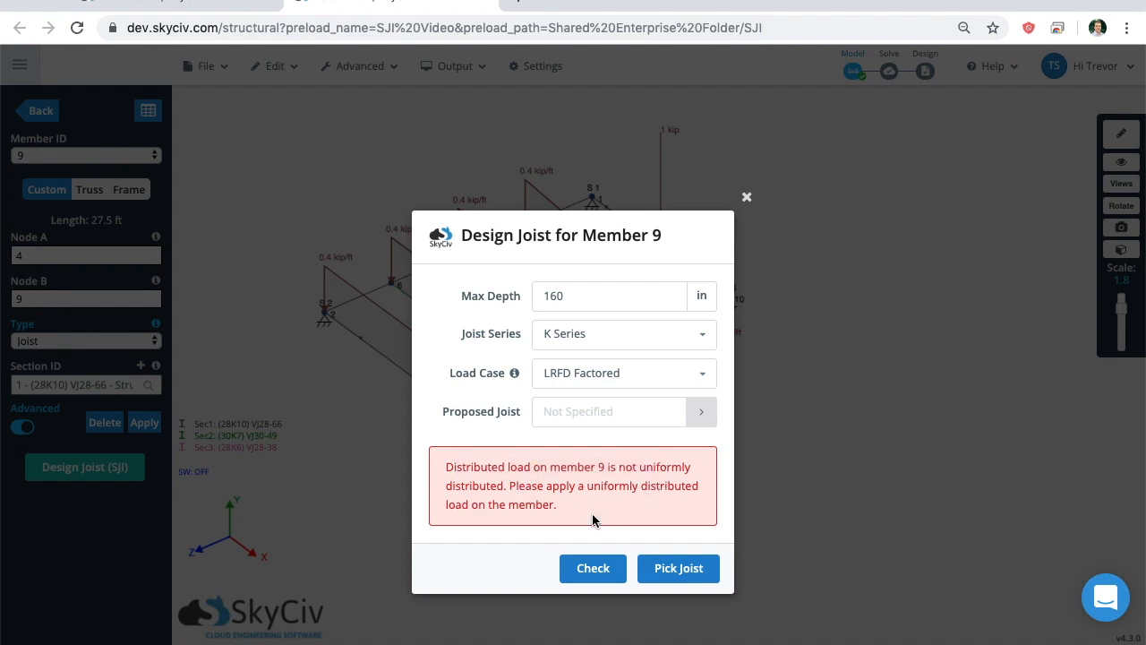
pyautogui.moveTo(754, 199)
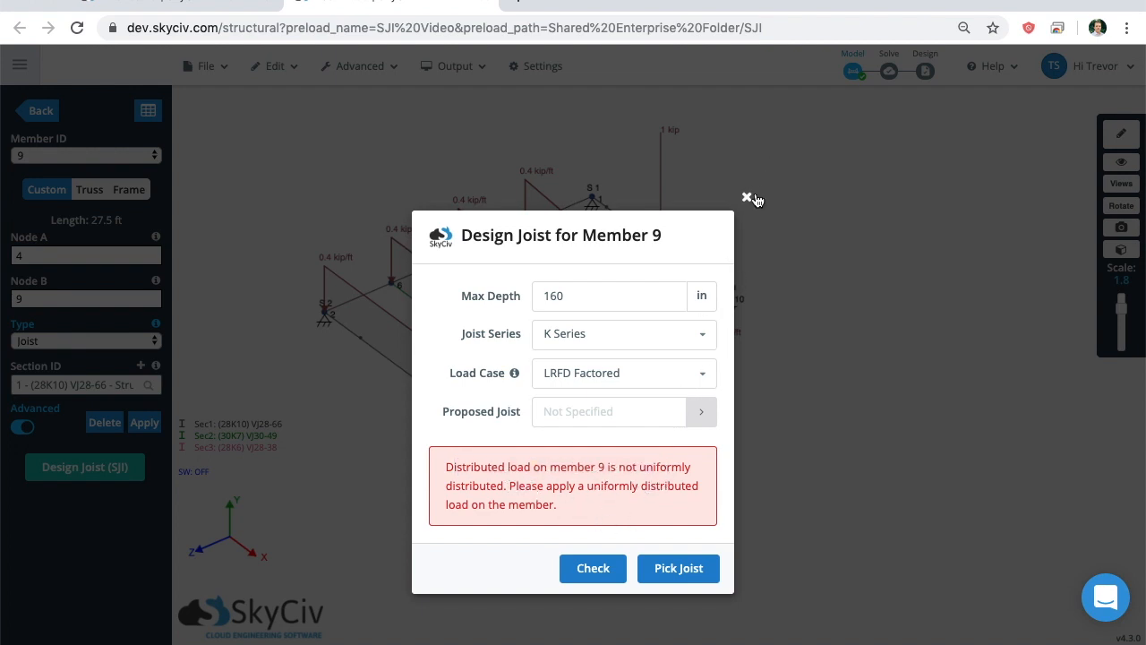
pyautogui.click(746, 197)
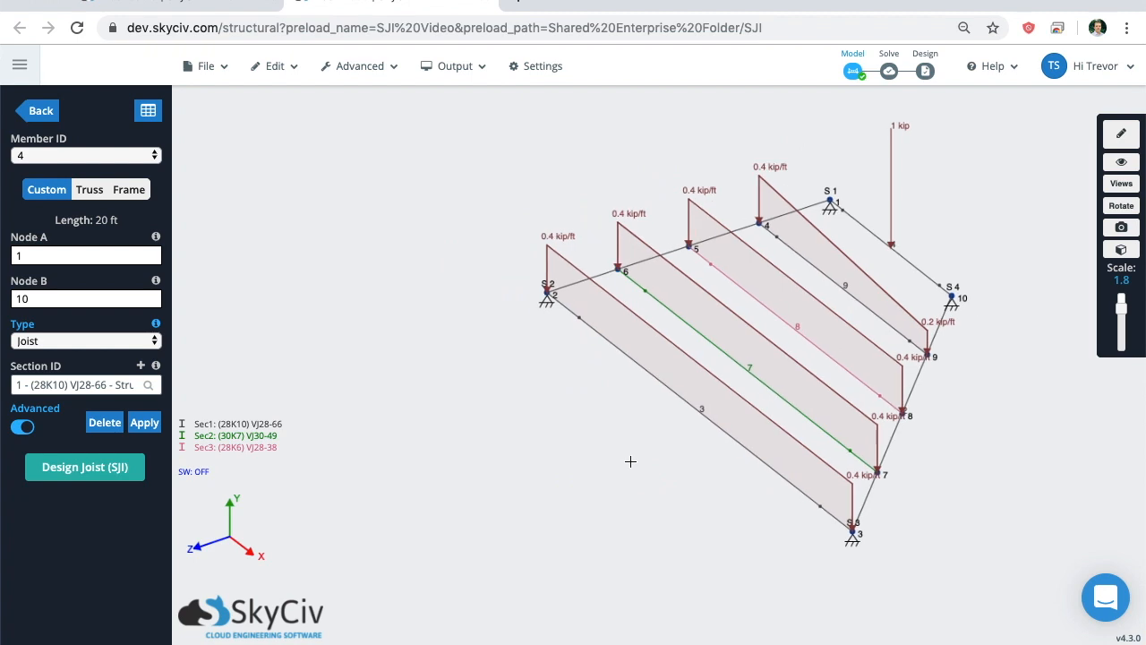
pyautogui.moveTo(581, 371)
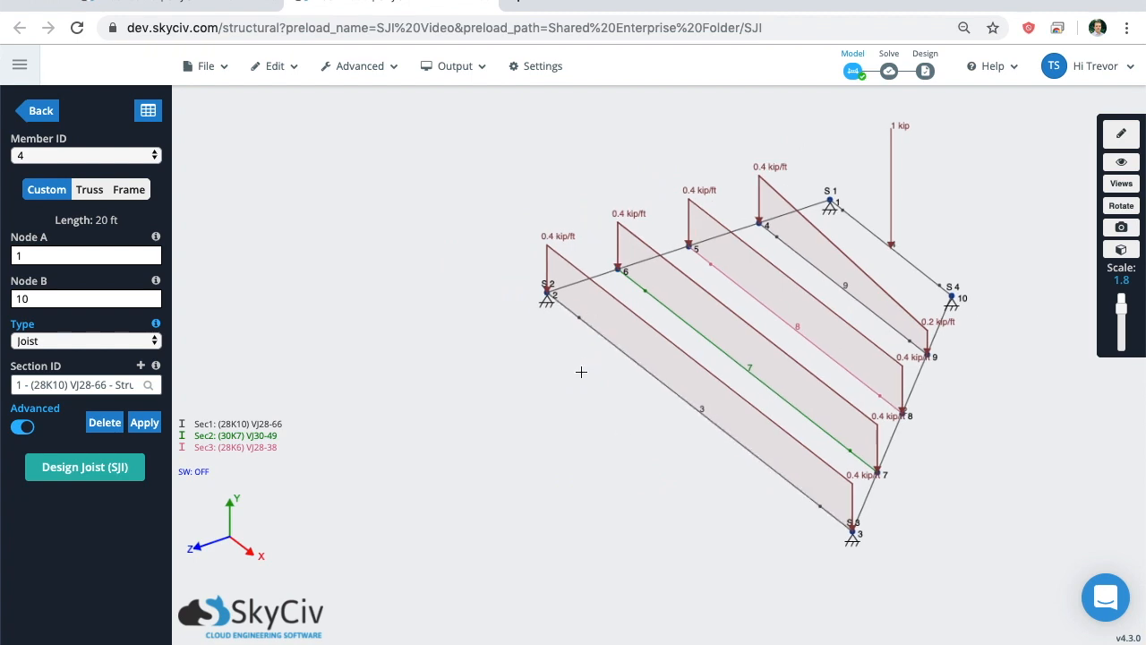
pyautogui.moveTo(590, 369)
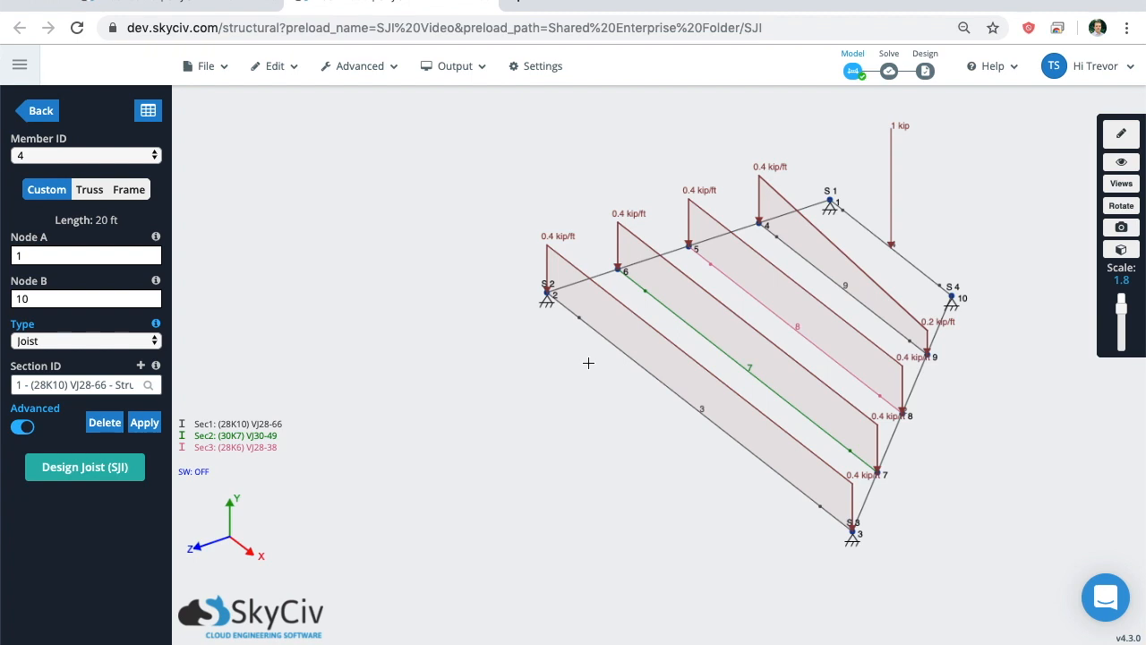
pyautogui.moveTo(633, 365)
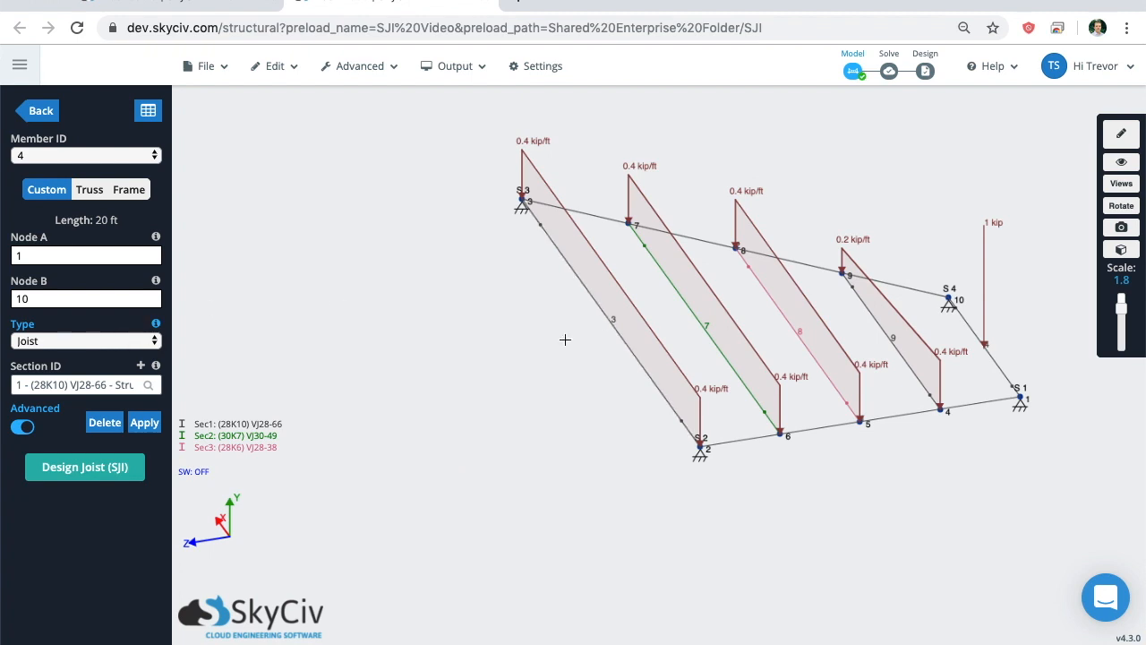
pyautogui.moveTo(457, 337)
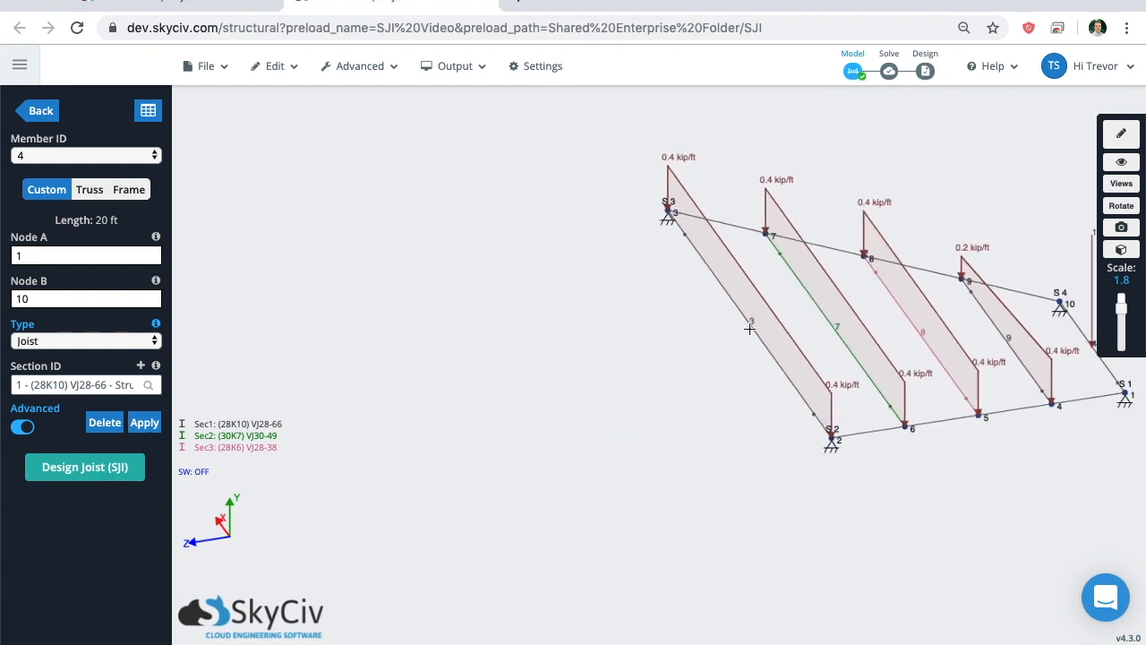
# Select the -0.4 kip/ft distributed load on joist 3 to edit it.
pyautogui.click(747, 322)
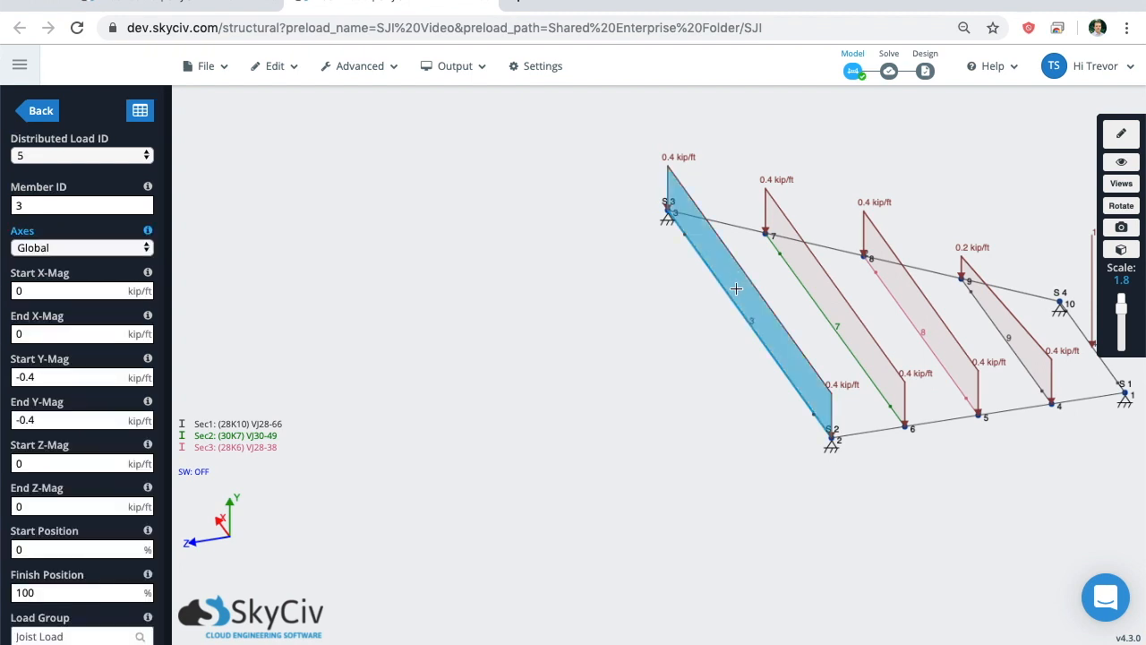
pyautogui.moveTo(605, 289)
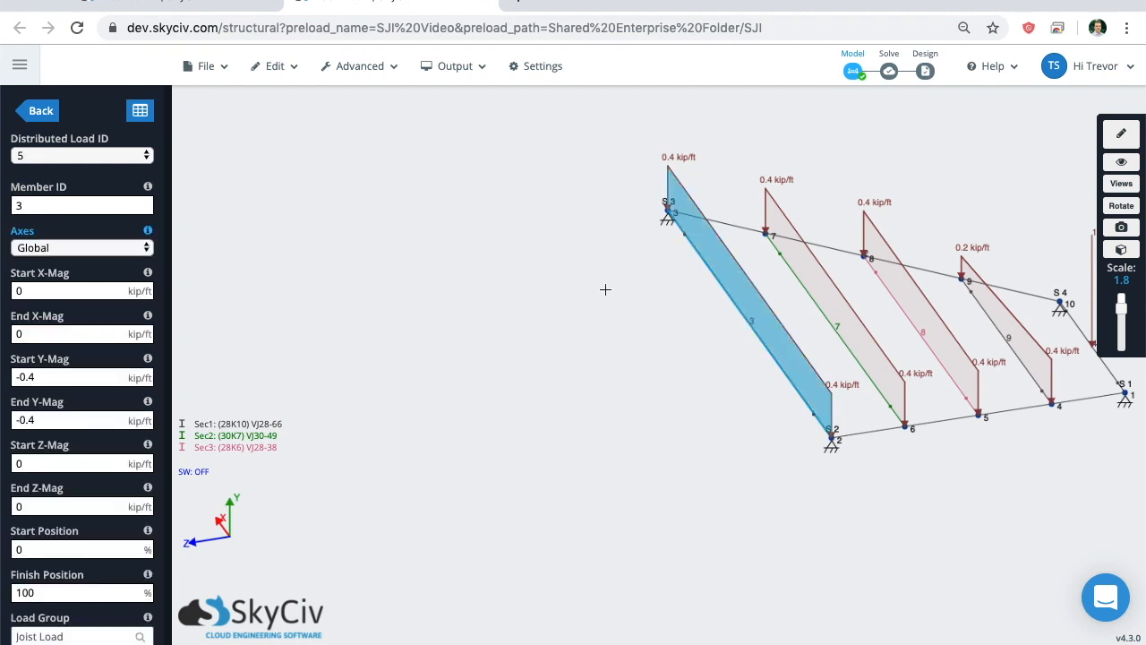
pyautogui.moveTo(706, 290)
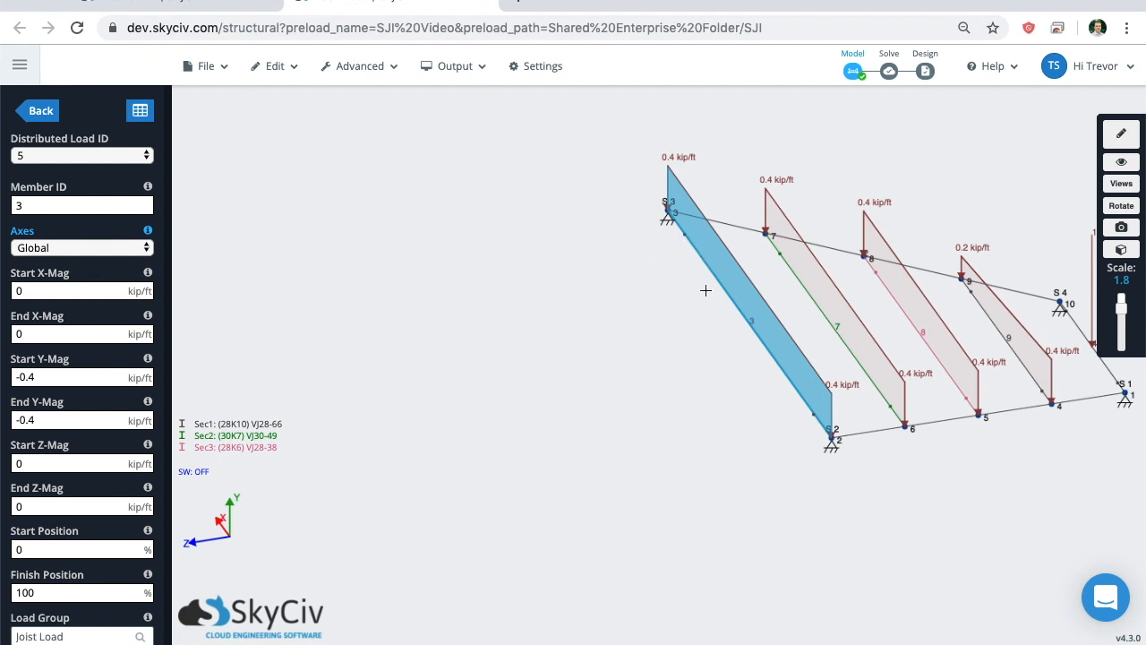
pyautogui.moveTo(701, 261)
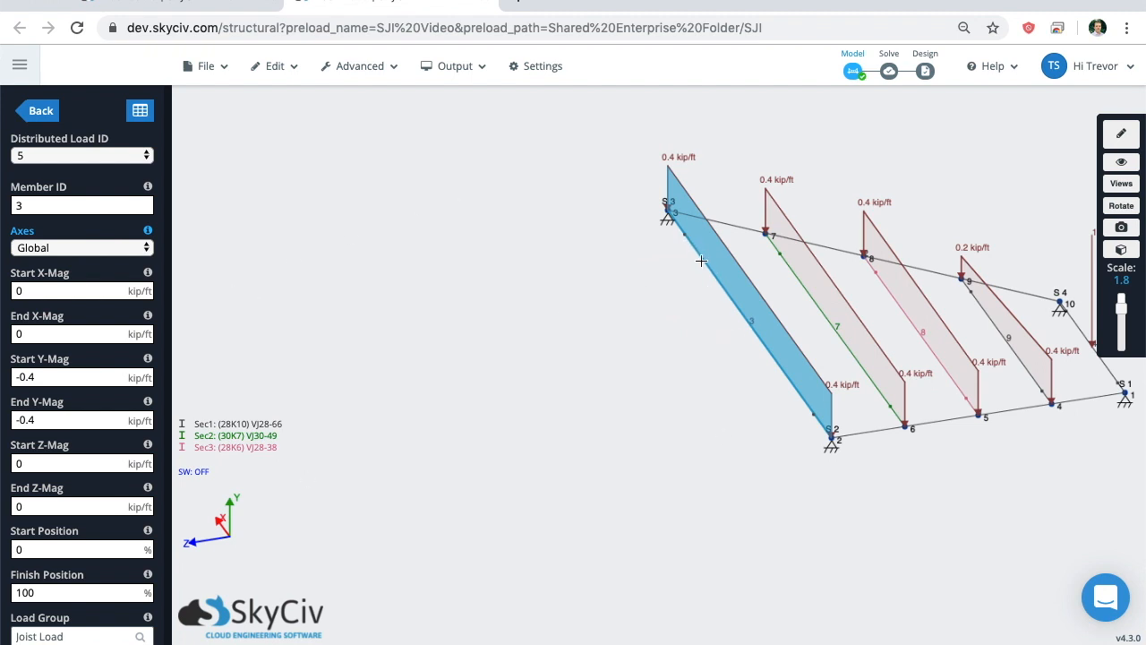
pyautogui.moveTo(716, 255)
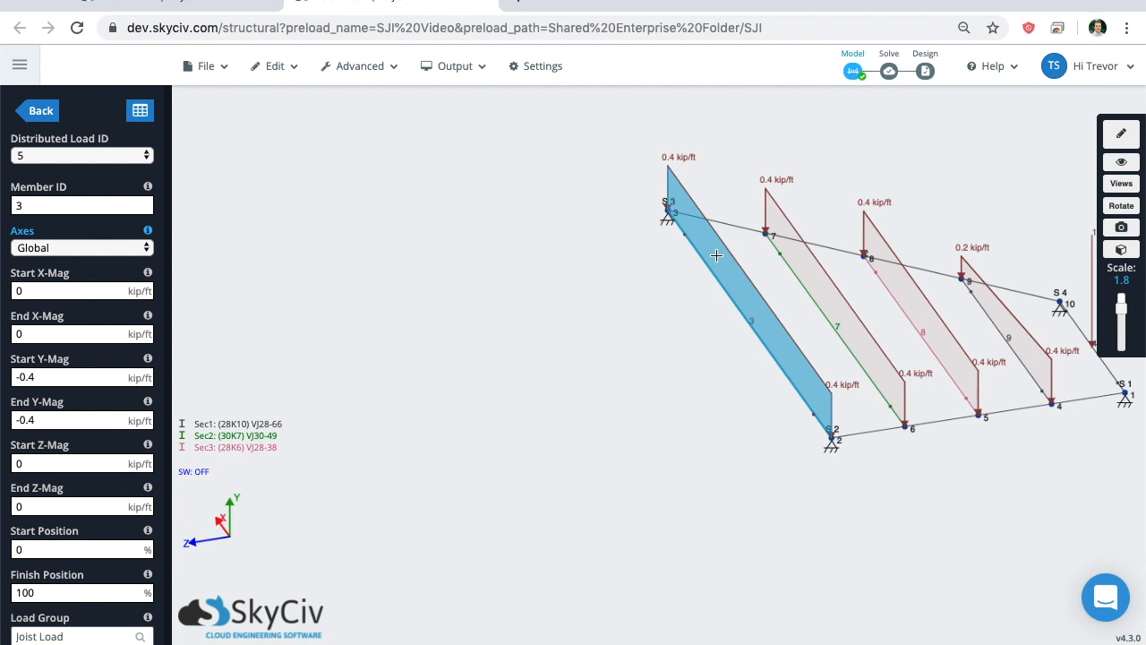
pyautogui.moveTo(720, 333)
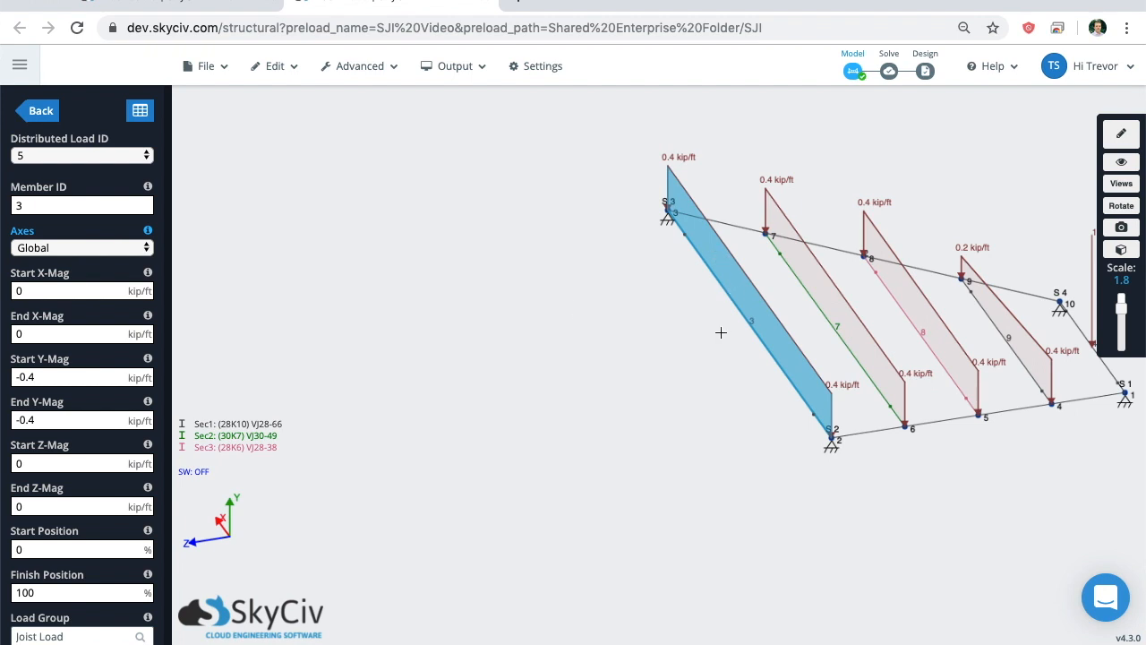
pyautogui.moveTo(472, 274)
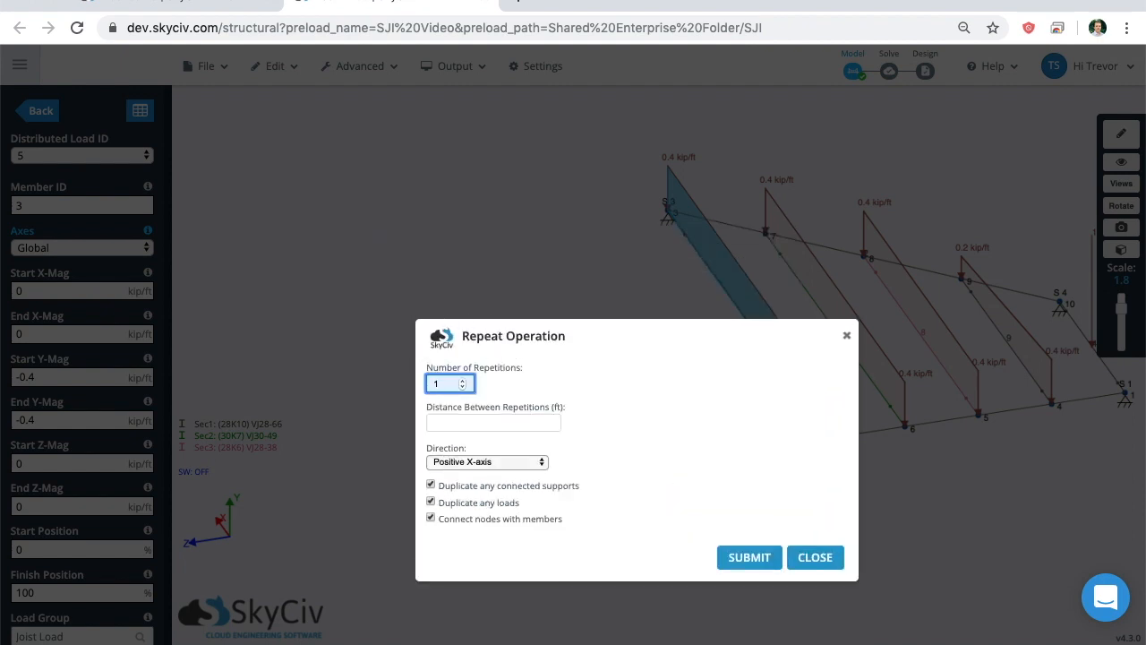
# Repeat the joist bay 5 times at 10 ft along positive Z without duplicating supports, and submit.
pyautogui.click(492, 423)
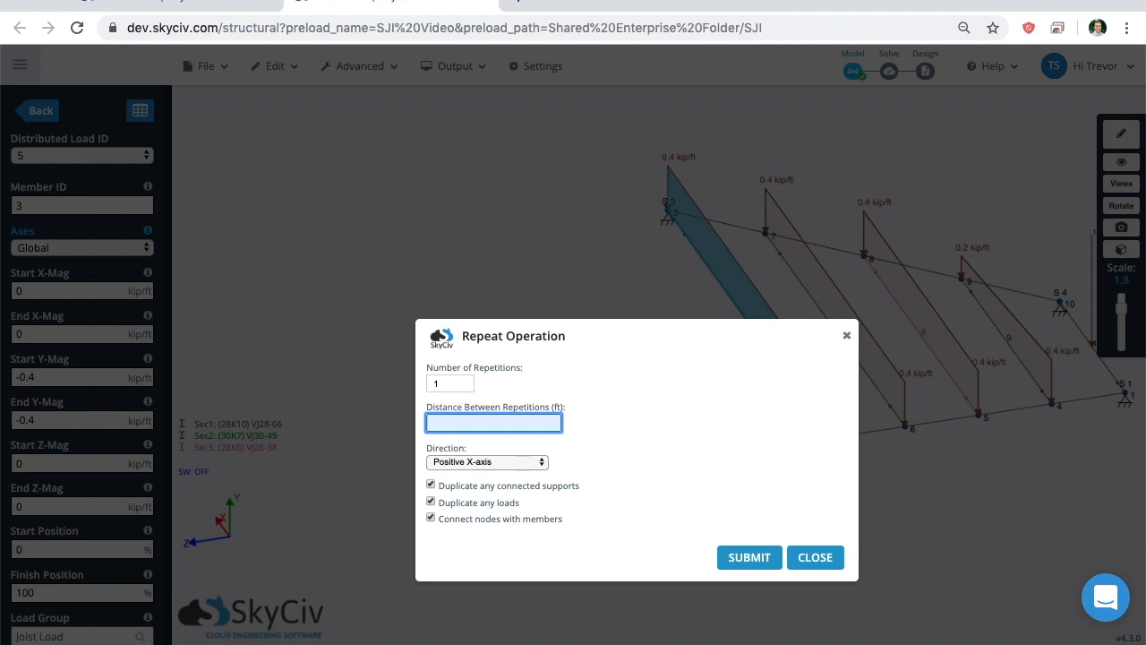
pyautogui.click(446, 384)
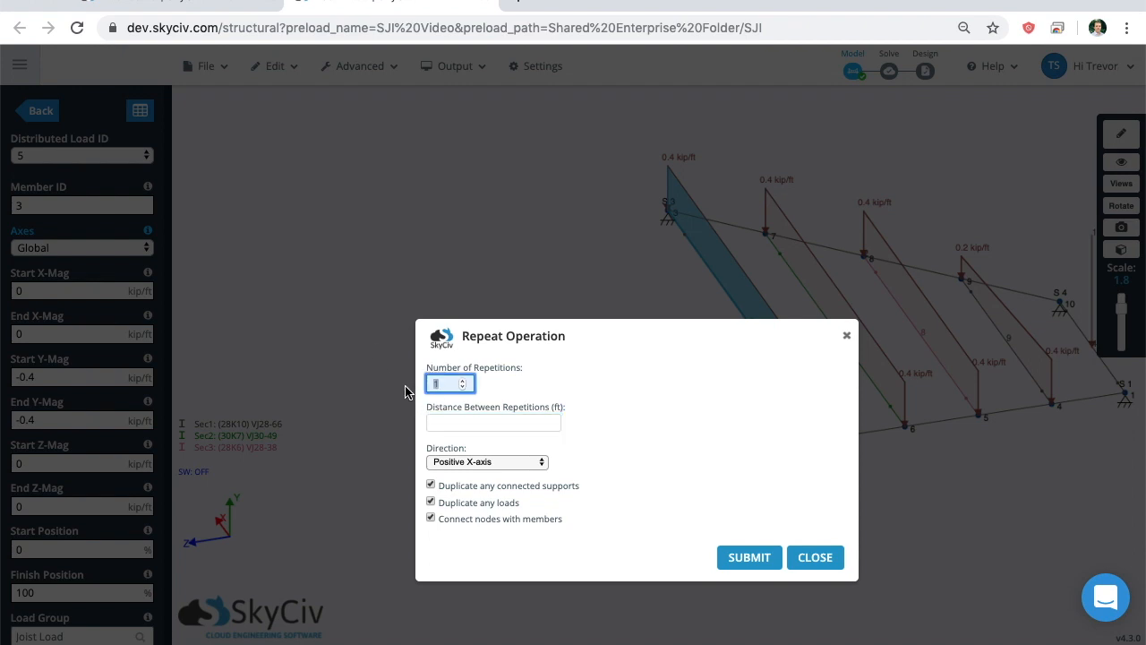
pyautogui.write('10')
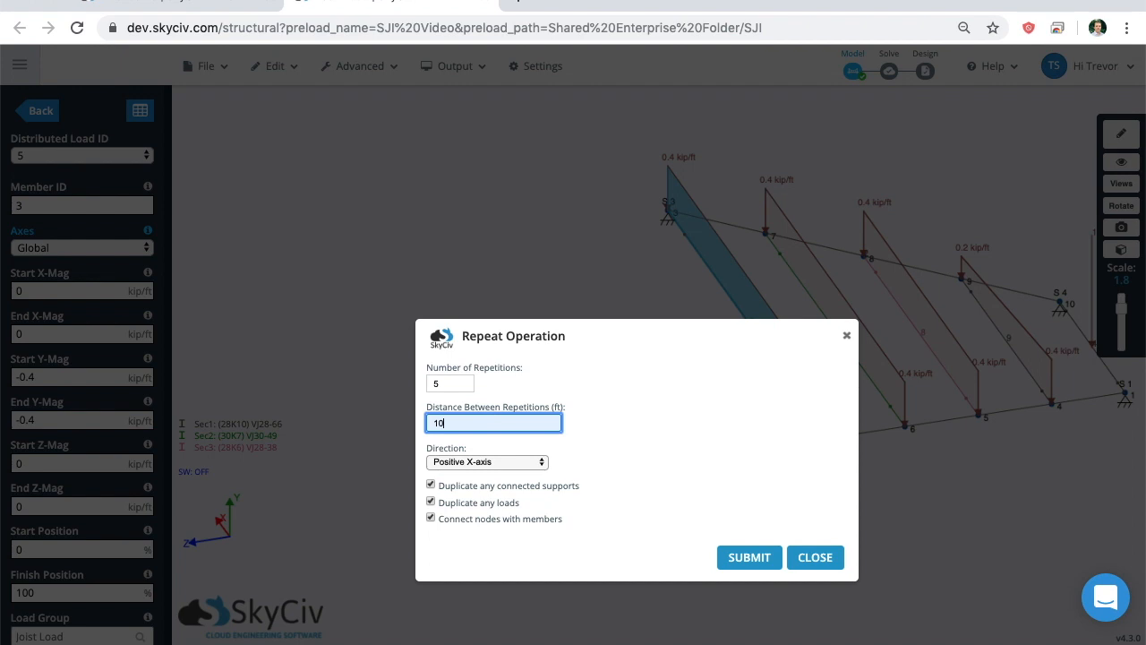
pyautogui.click(486, 462)
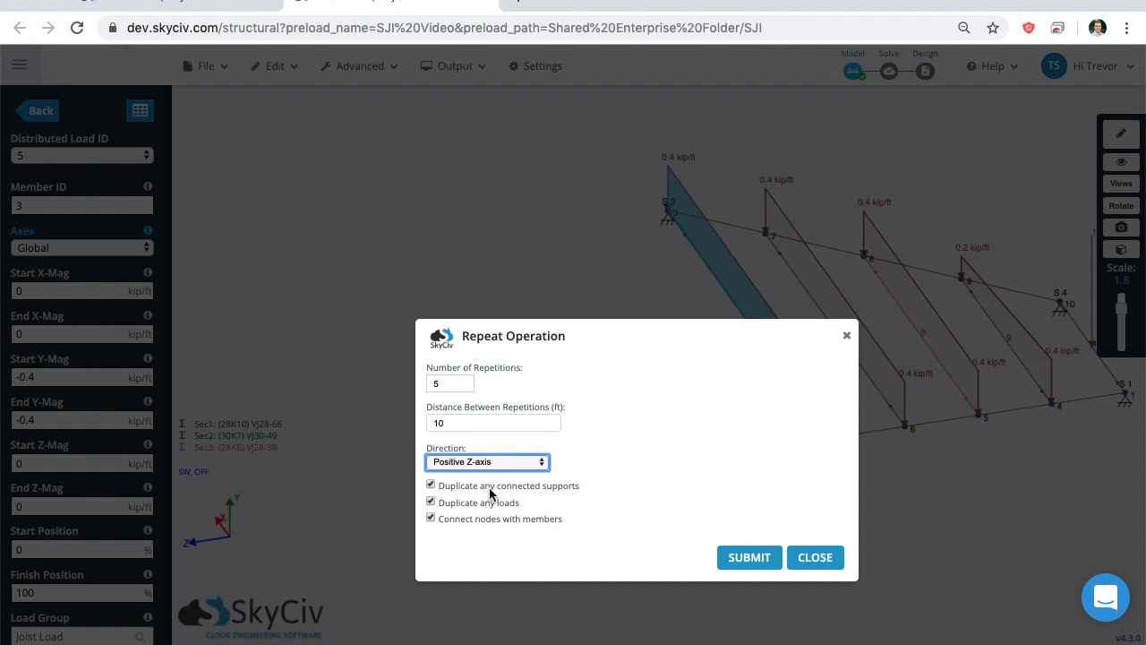
pyautogui.click(431, 484)
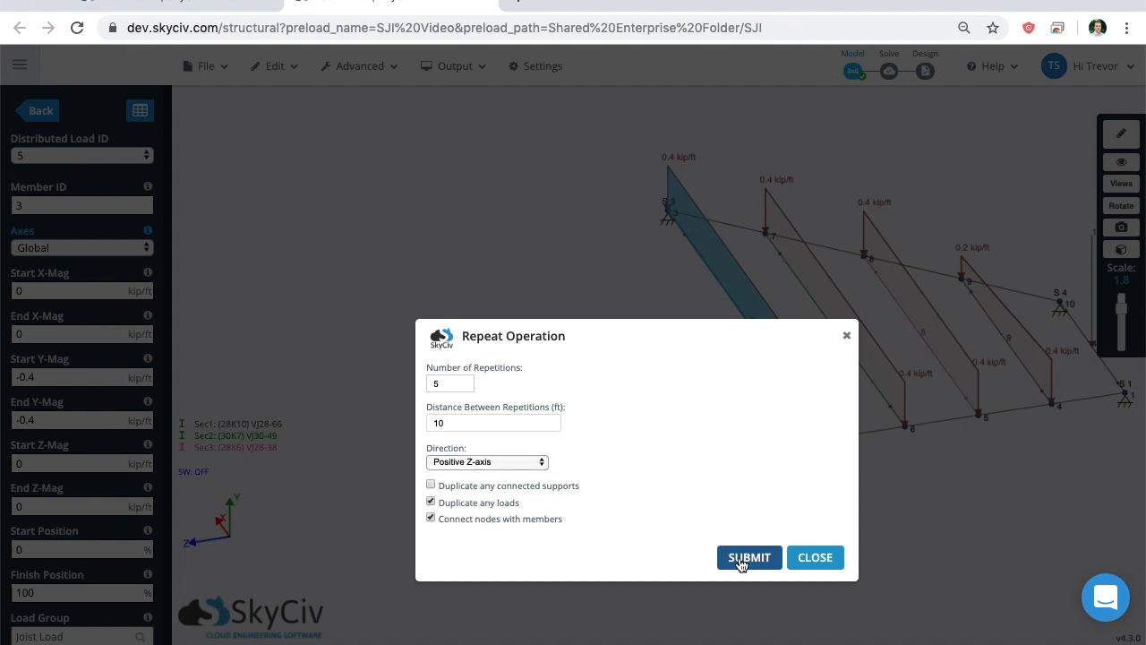
pyautogui.click(750, 556)
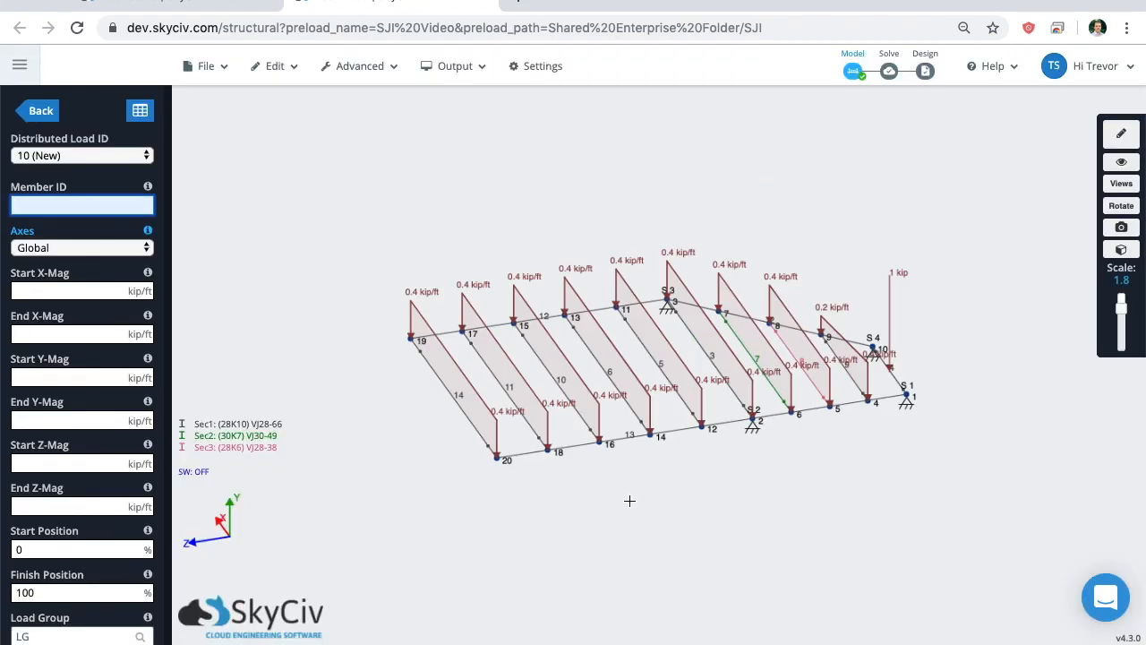
pyautogui.moveTo(629, 500); pyautogui.dragTo(679, 481)
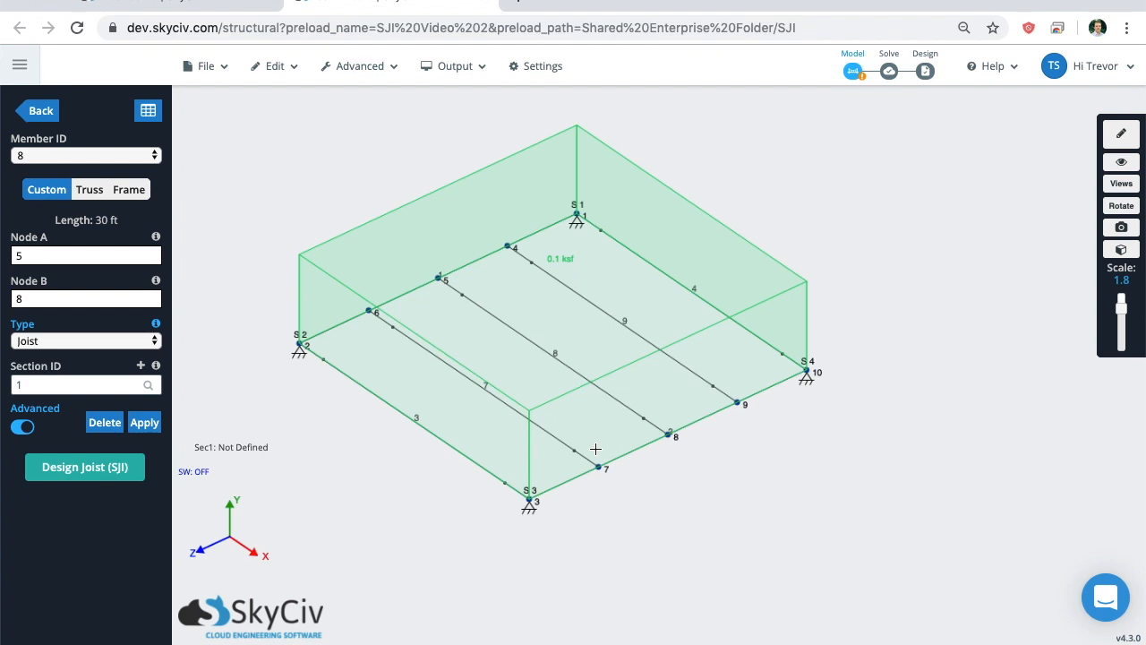
pyautogui.moveTo(614, 445)
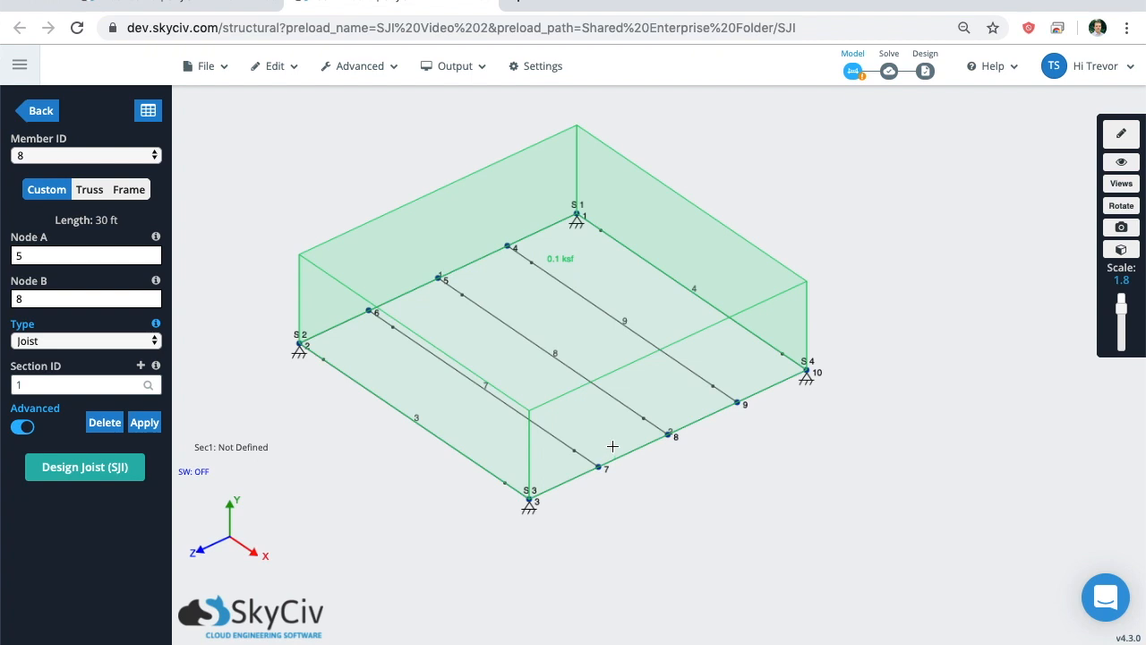
pyautogui.moveTo(528, 346)
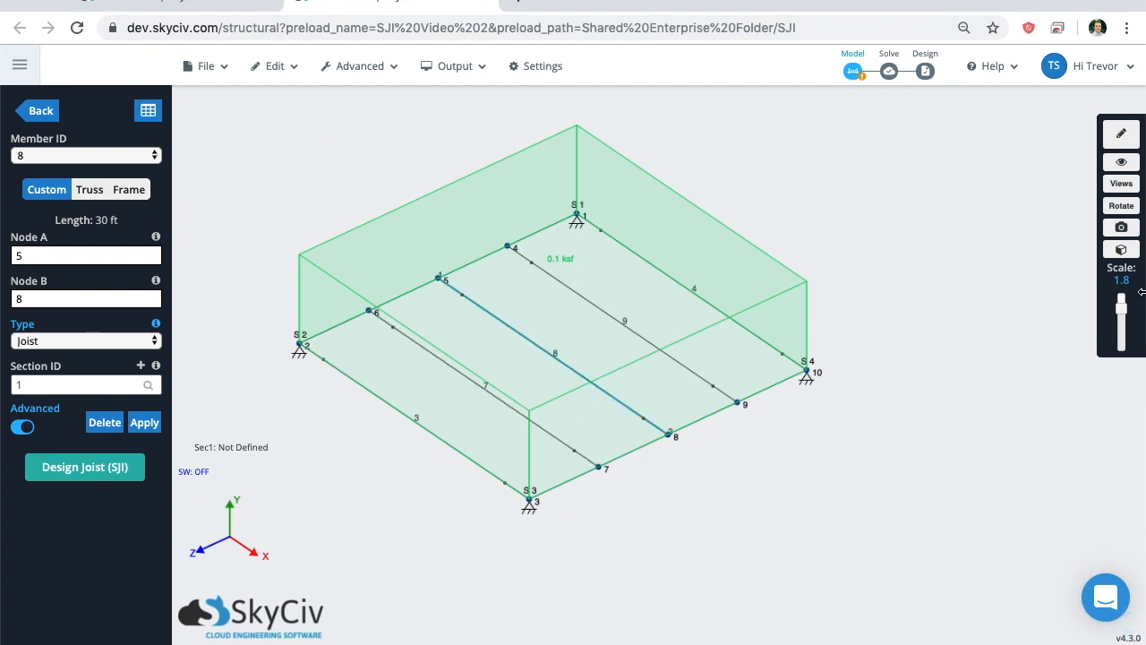
# Show the area load converted to 0.75 and 0.375 kip/ft joist line loads.
pyautogui.click(1121, 161)
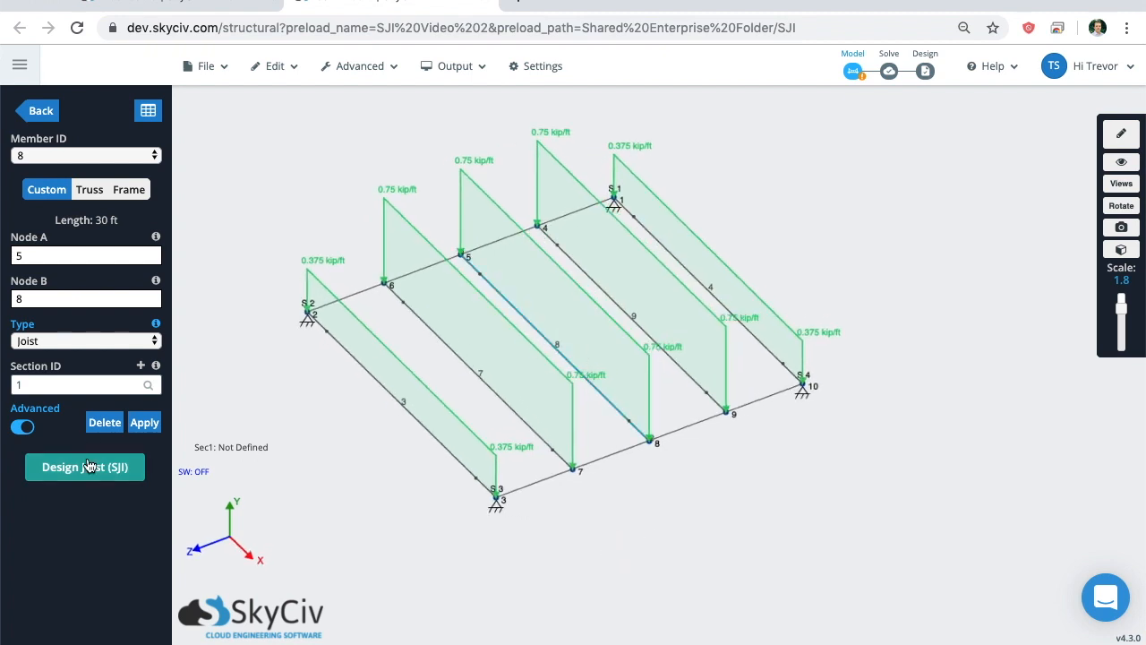
# Design member 8 with Max Depth 30 in and commit the proposed 28K7 joist (utility 0.942).
pyautogui.click(85, 467)
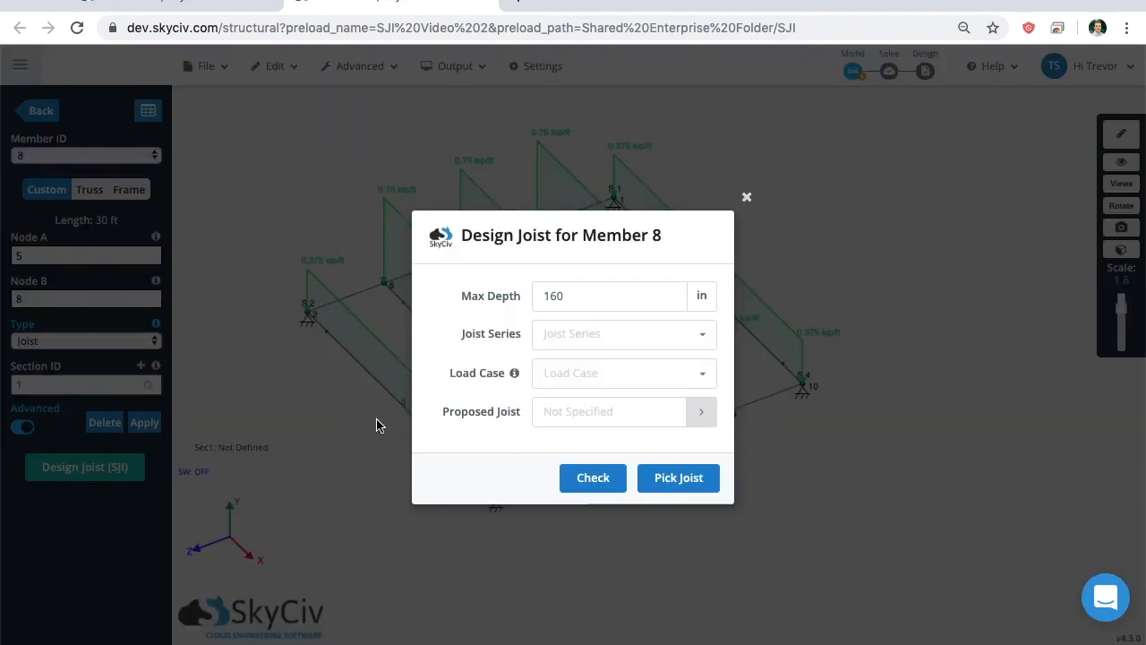
pyautogui.write('30')
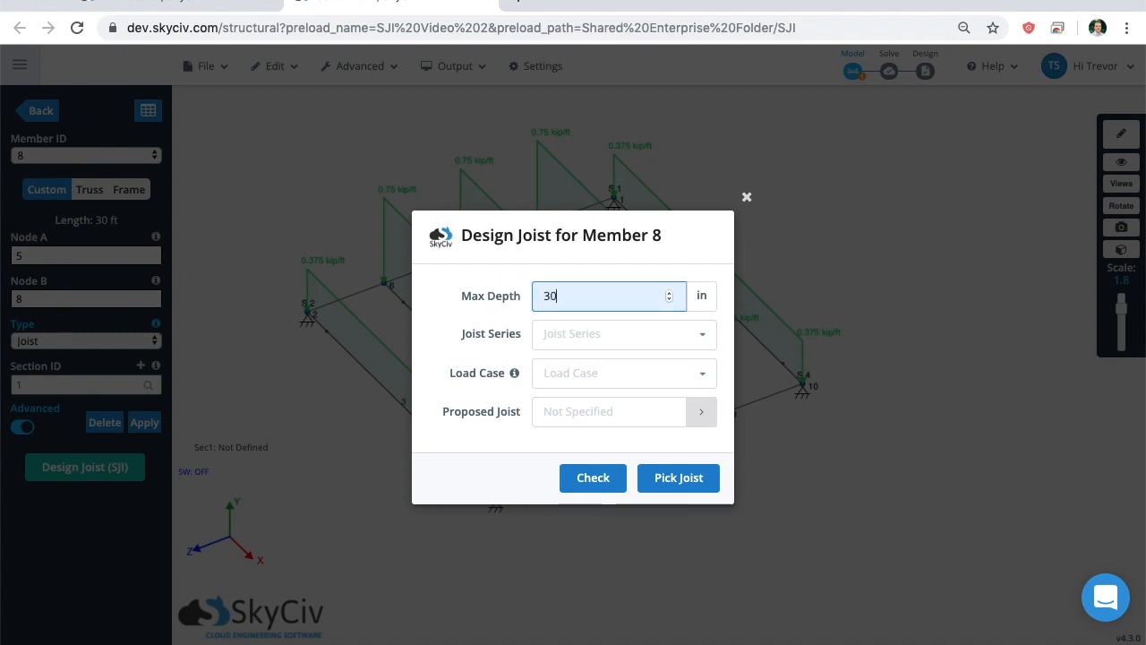
pyautogui.click(623, 334)
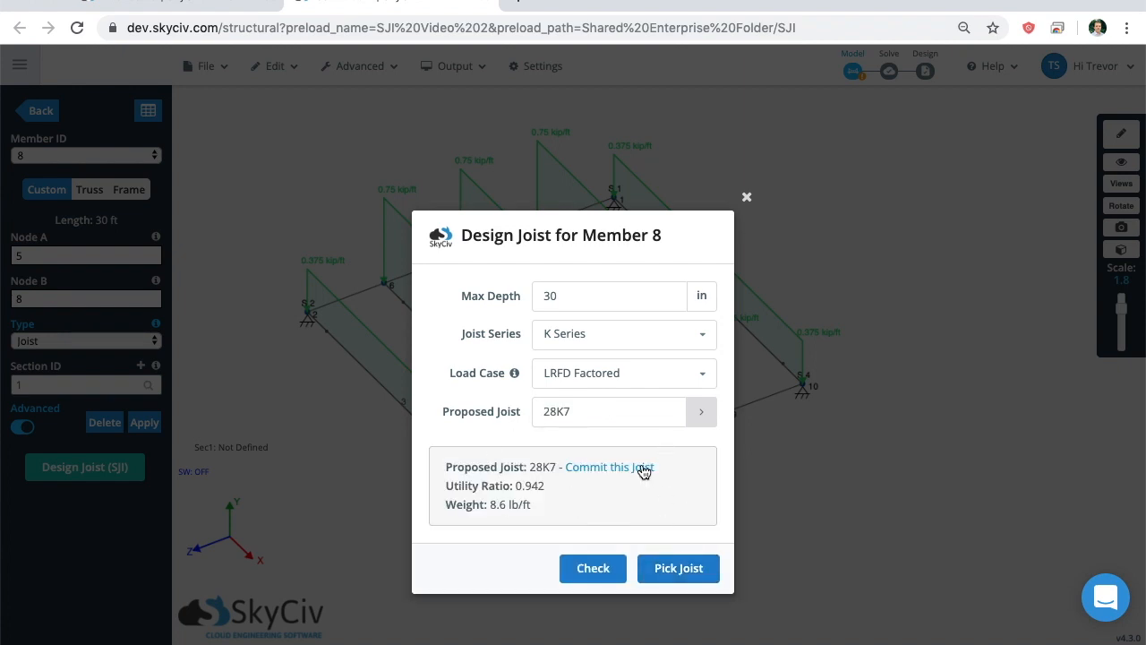
pyautogui.click(609, 467)
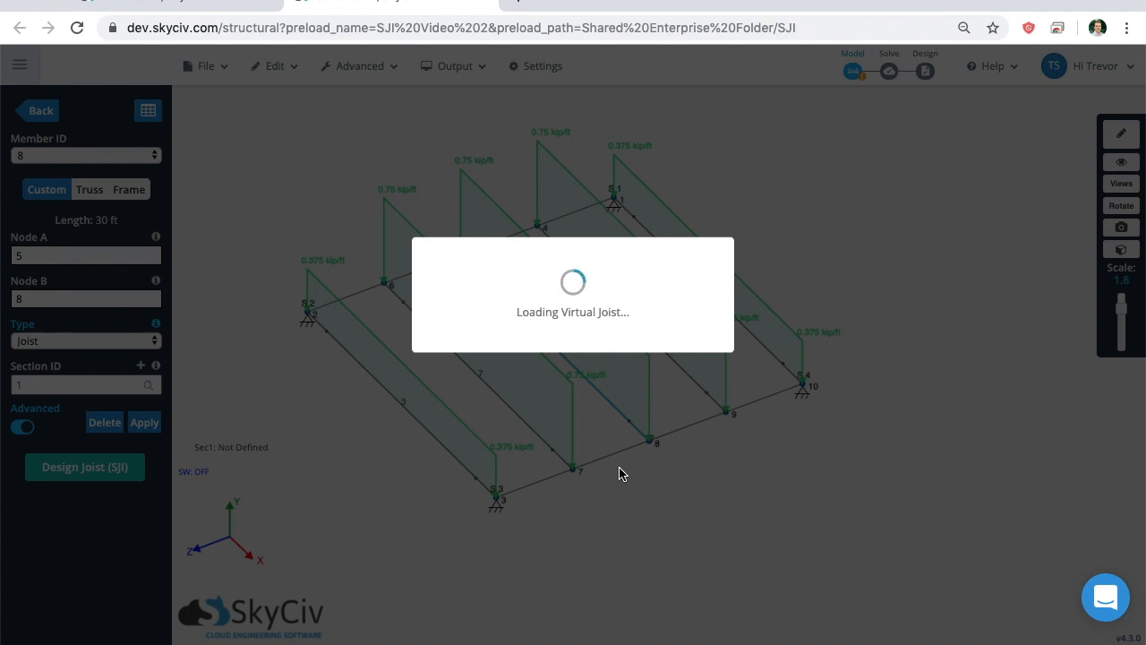